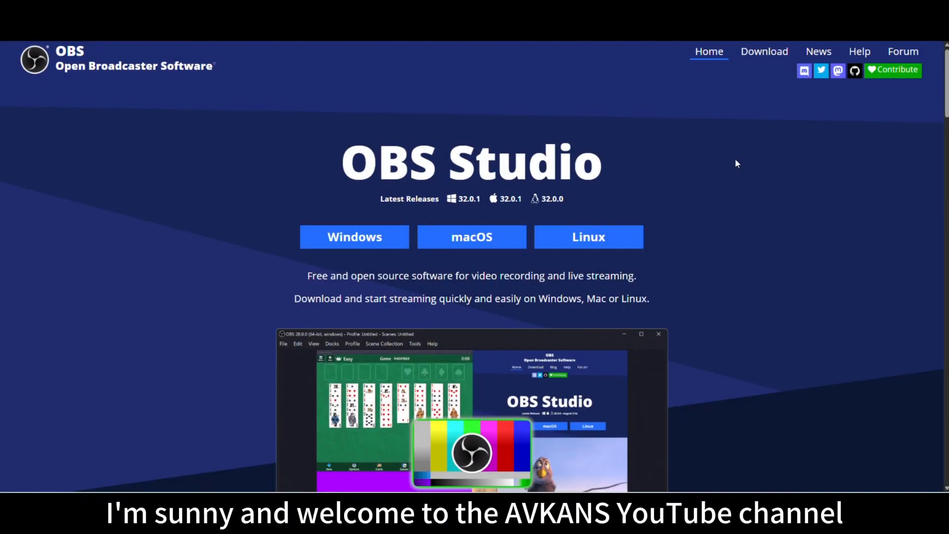
Navigate from the OBS Project site to the forum's OBS Studio Plugins listings
scroll("down", 3)
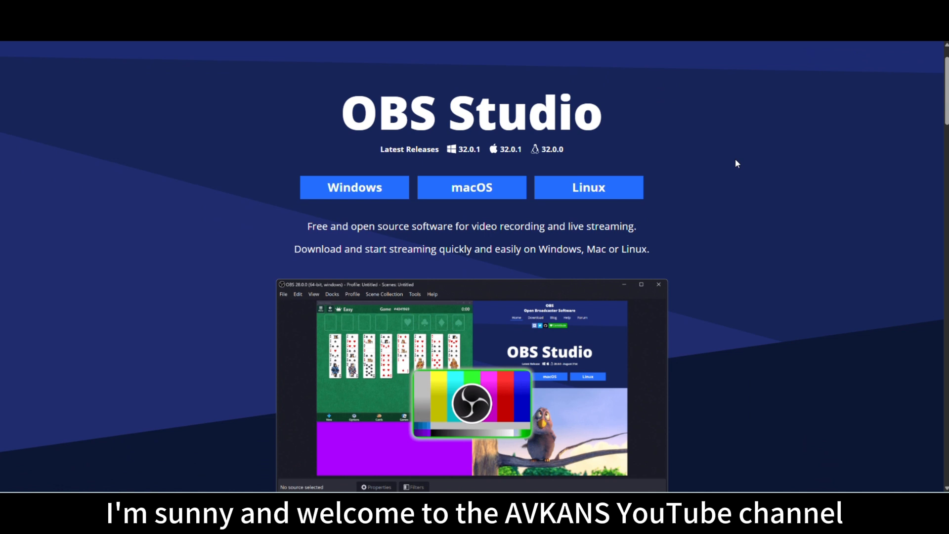
scroll("down", 3)
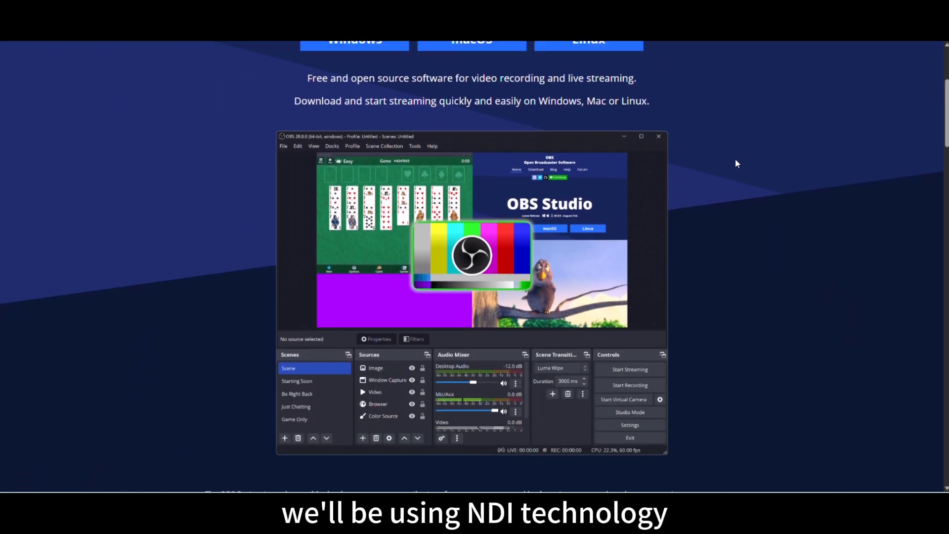
scroll("down", 3)
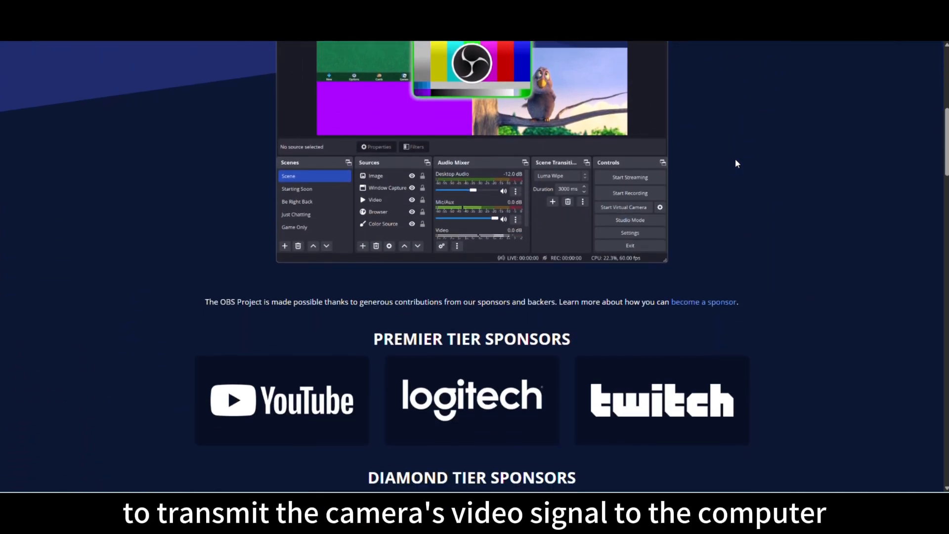
scroll("down", 3)
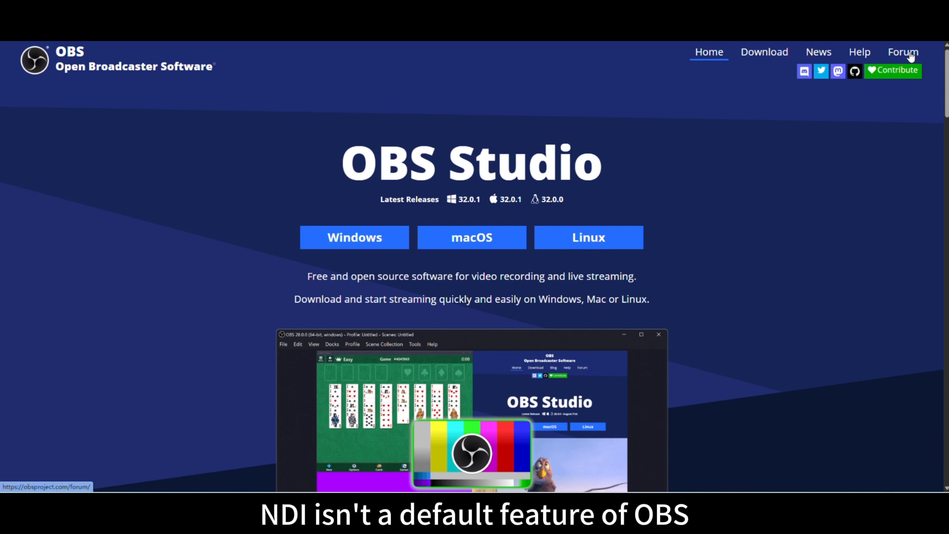
left_click(902, 51)
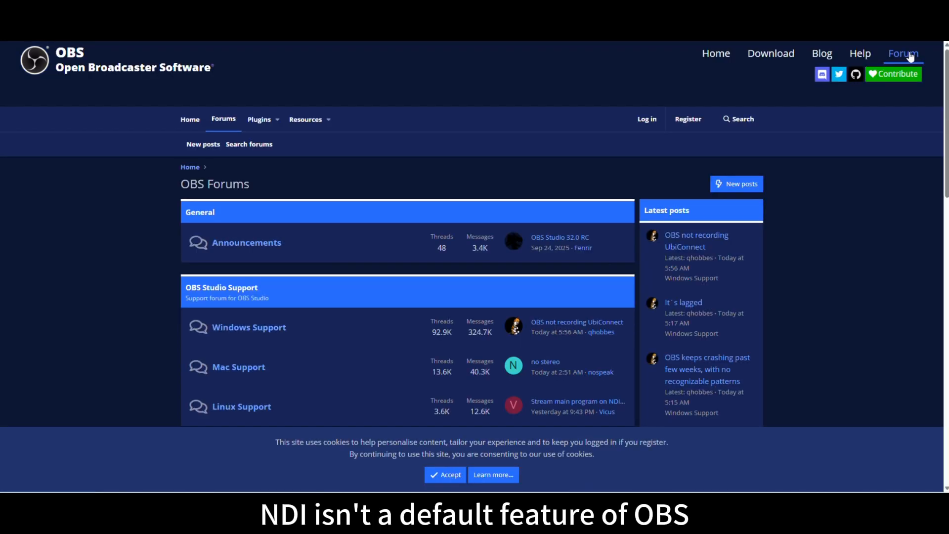
mouse_move(176, 80)
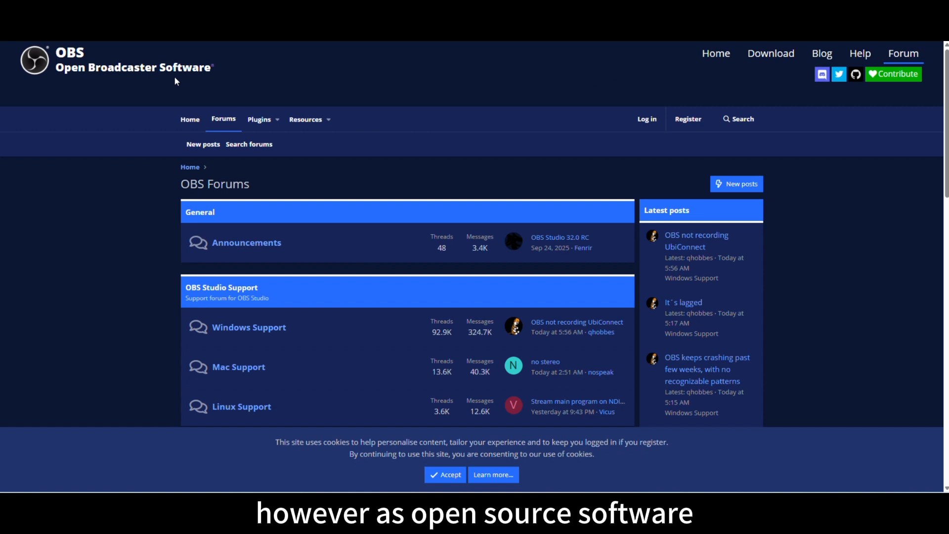
mouse_move(259, 118)
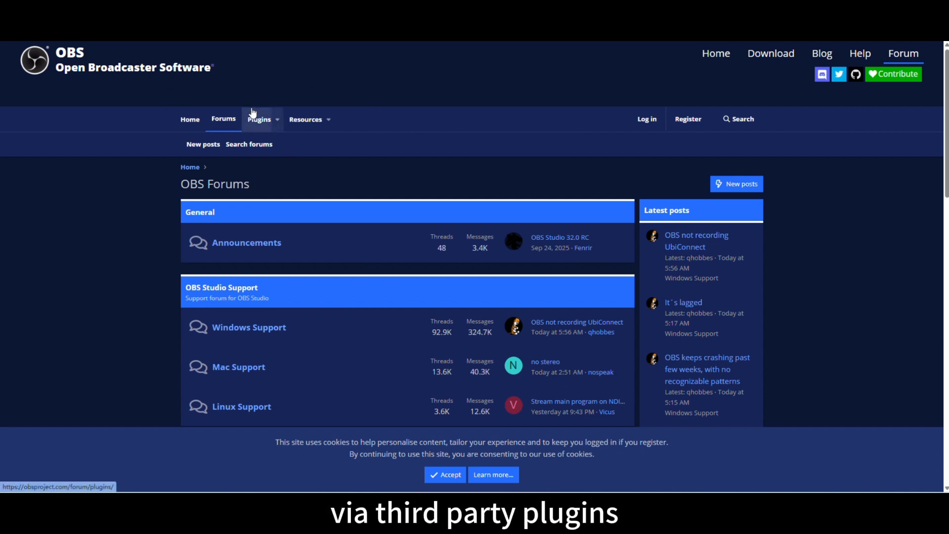
left_click(258, 119)
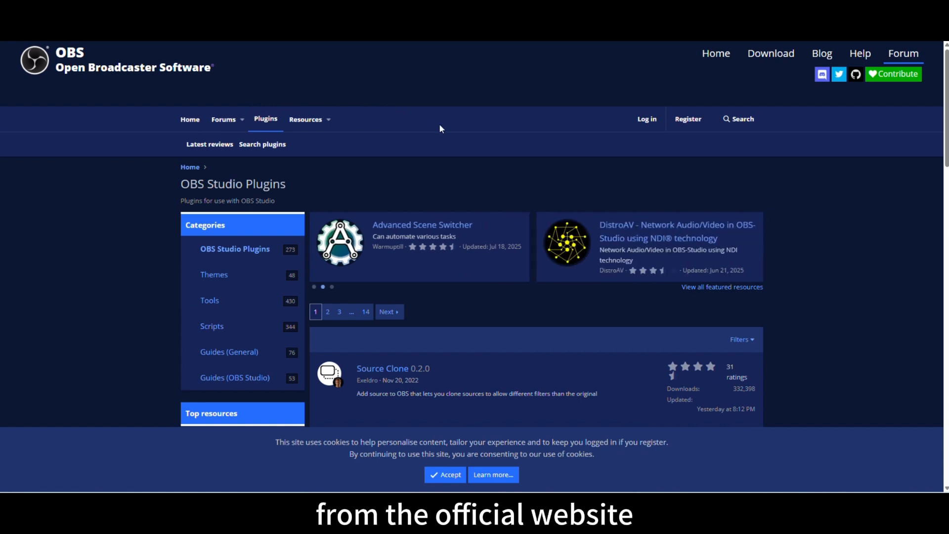
mouse_move(578, 244)
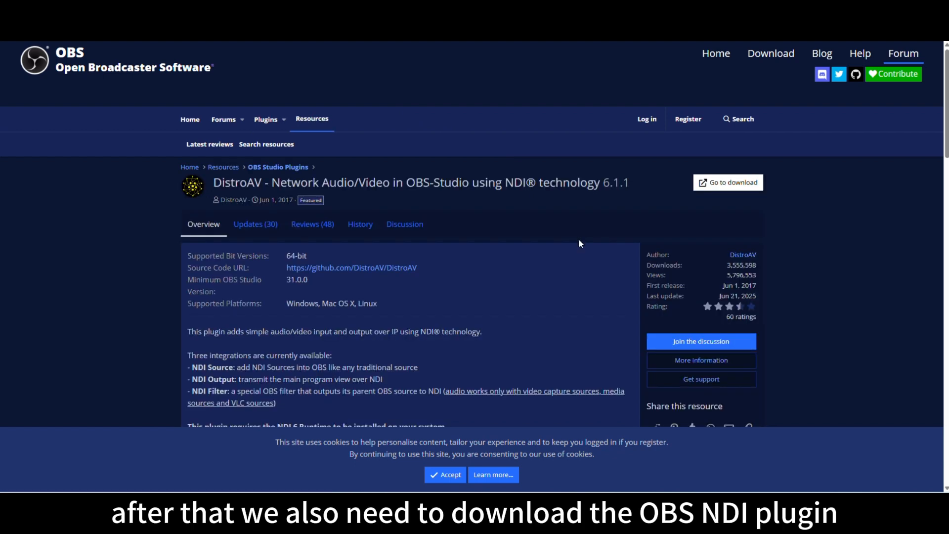
mouse_move(360, 225)
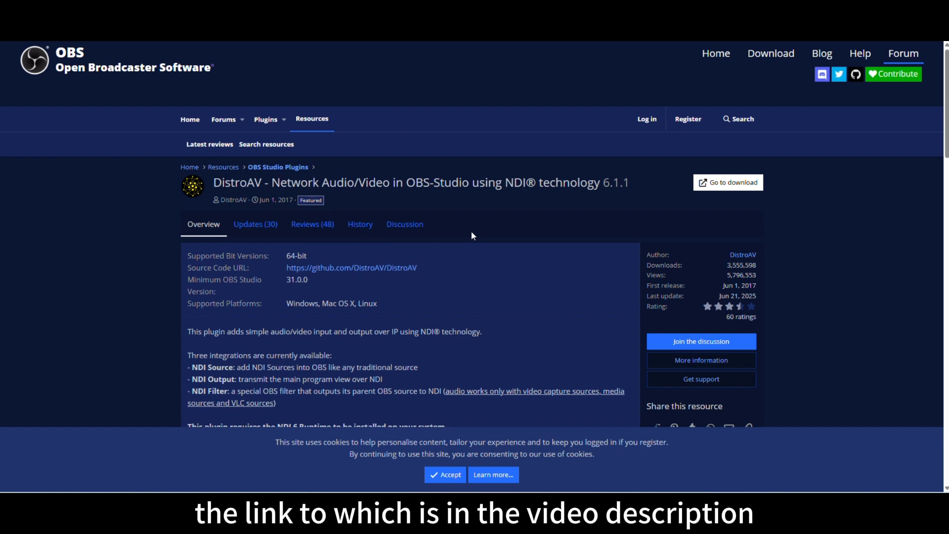
mouse_move(360, 224)
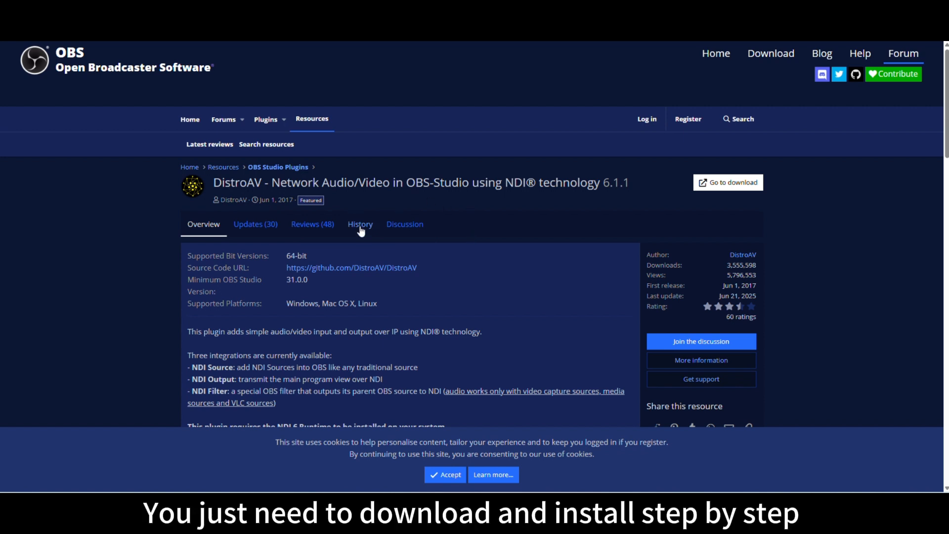
mouse_move(360, 224)
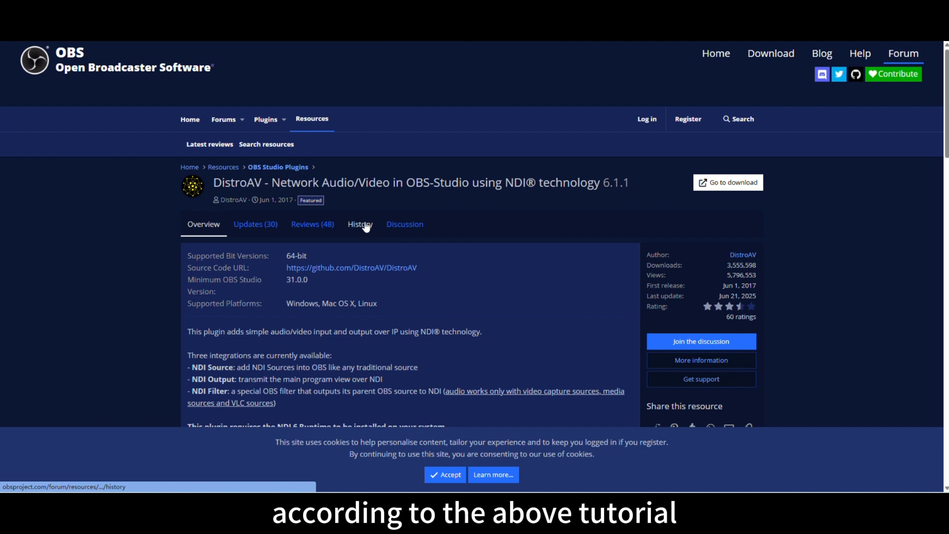
mouse_move(733, 182)
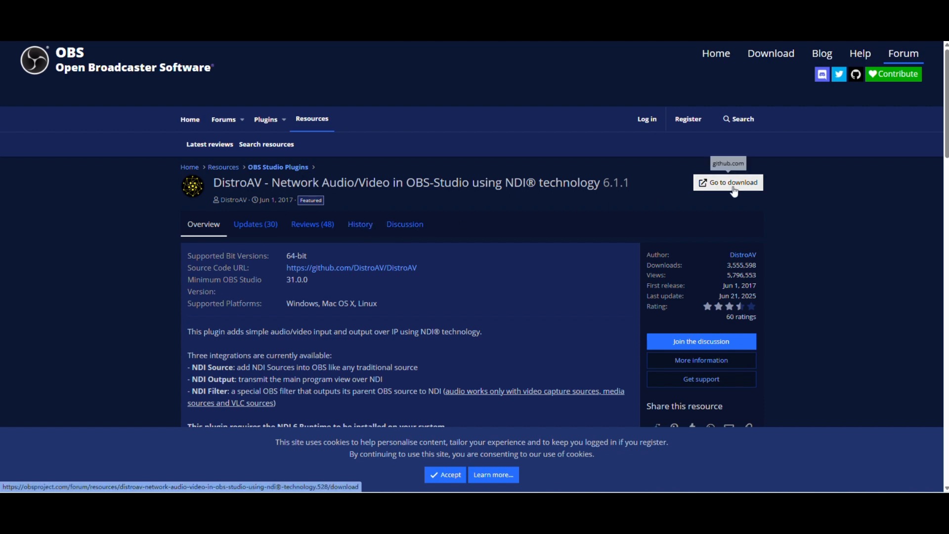
Go to the DistroAV 6.1.1 GitHub release and reach its Windows x64 installer asset
left_click(731, 182)
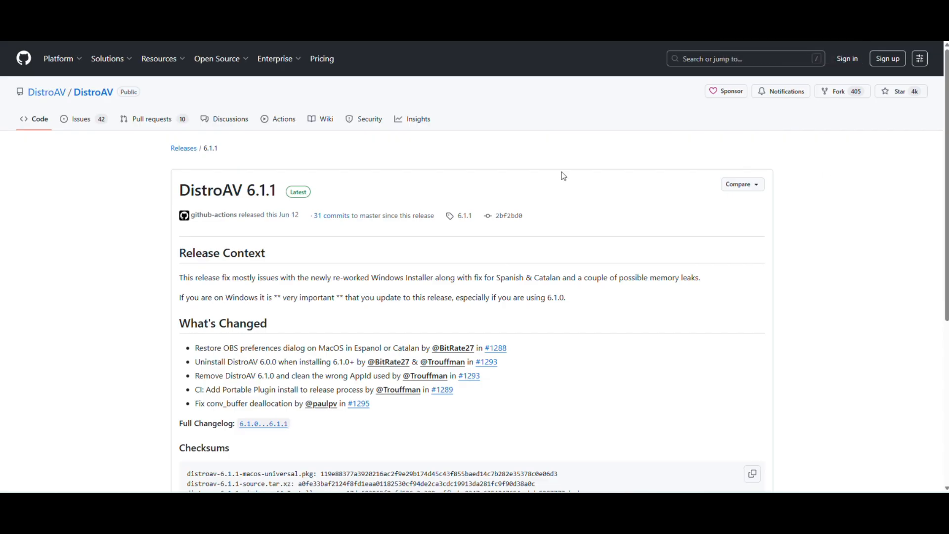
scroll("down", 3)
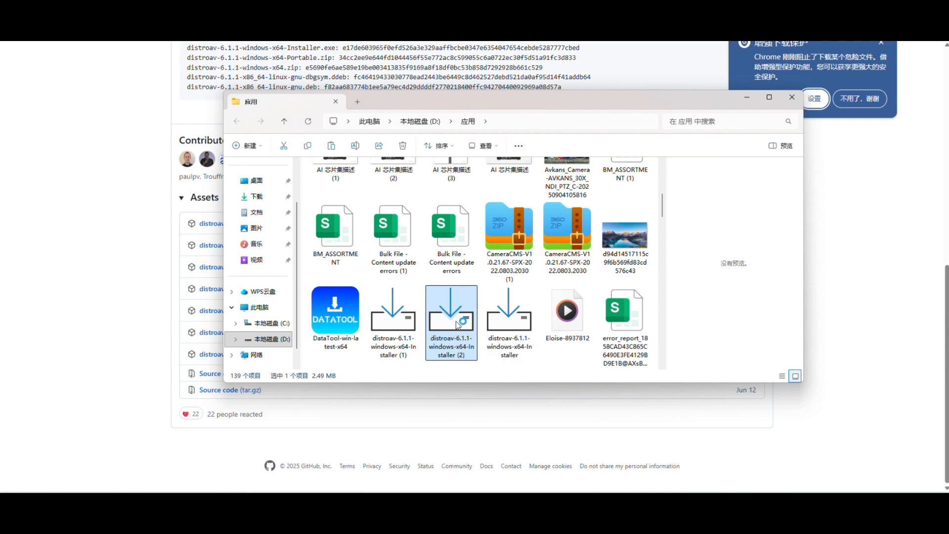
Launch distroav-6.1.1-windows-x64-Installer and continue with the default install folder
double_click(451, 312)
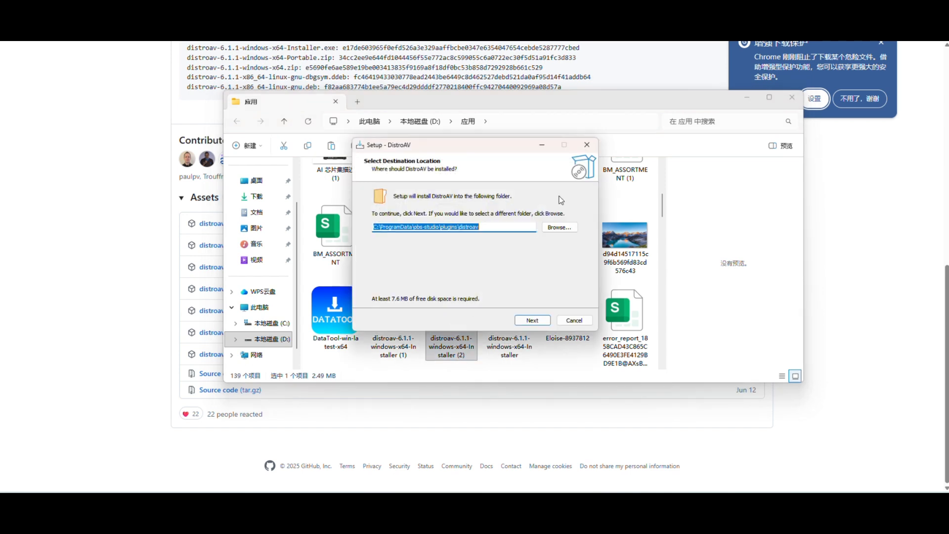
left_click(532, 320)
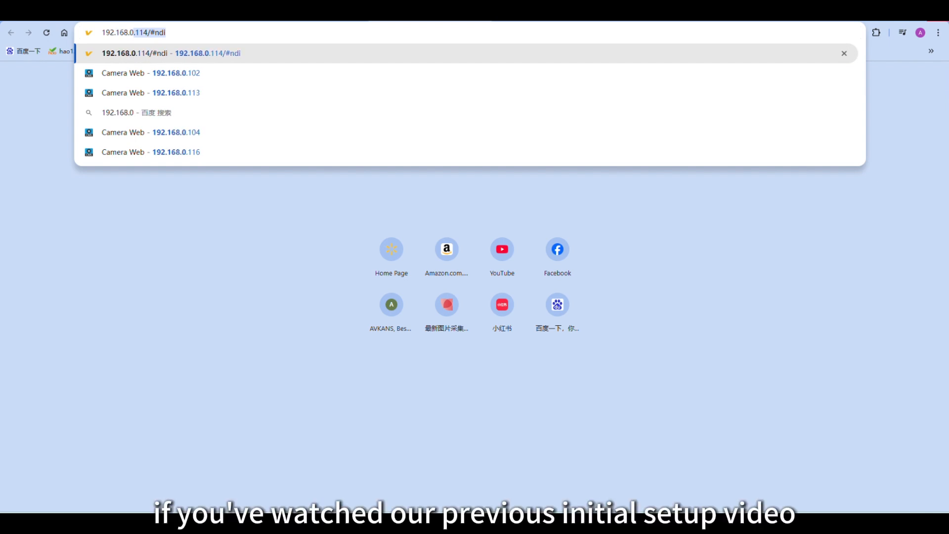
Log in to the camera at 192.168.0.109 as admin to reach its live view
type("192.168.0.109")
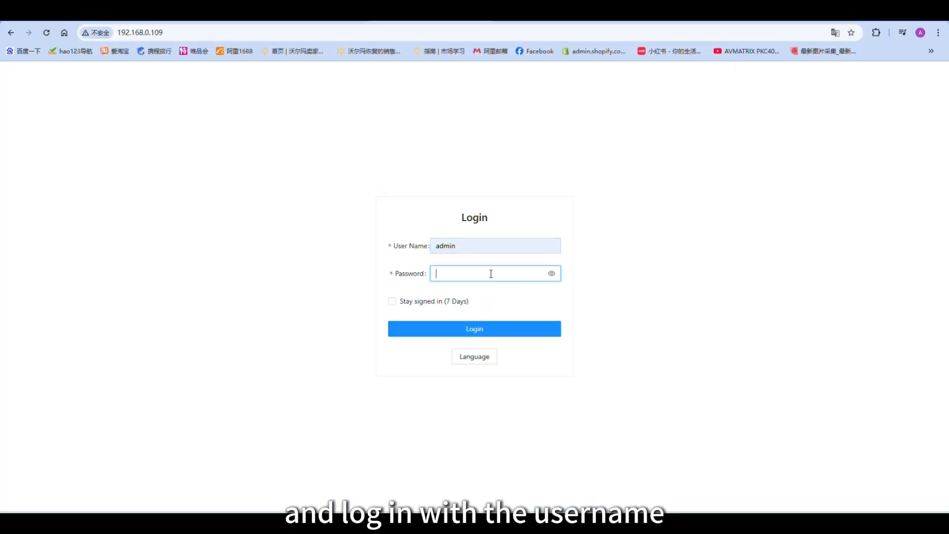
type("admin")
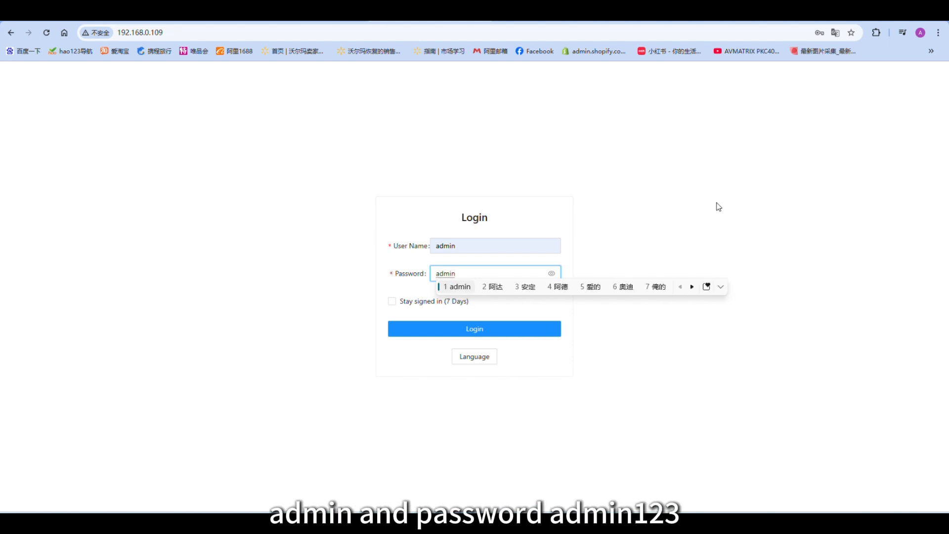
left_click(473, 329)
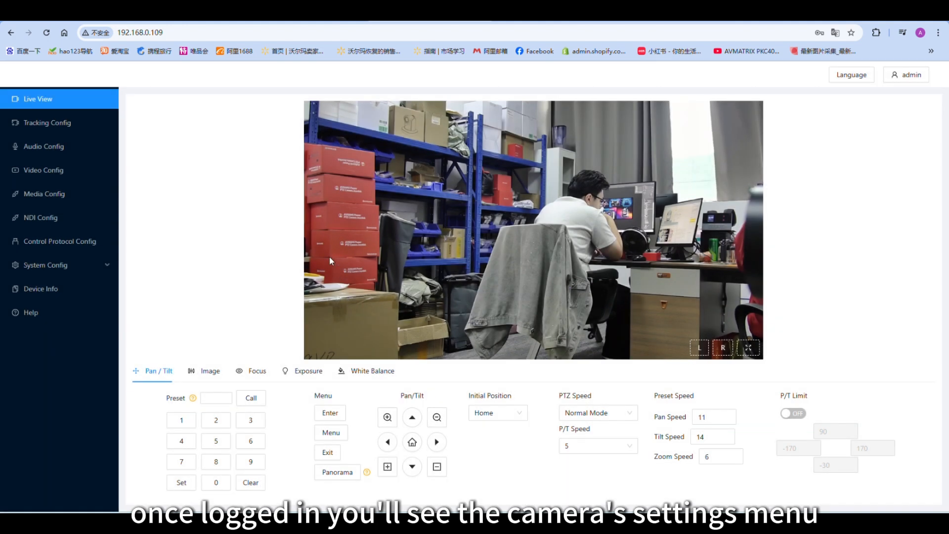
In NDI Config, replace the device name LV30N with PTZ1
left_click(41, 218)
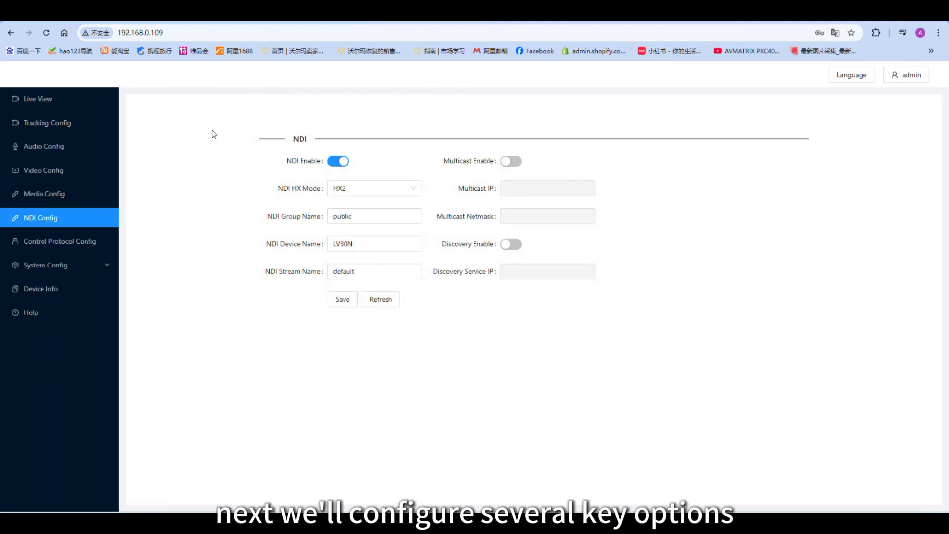
mouse_move(442, 232)
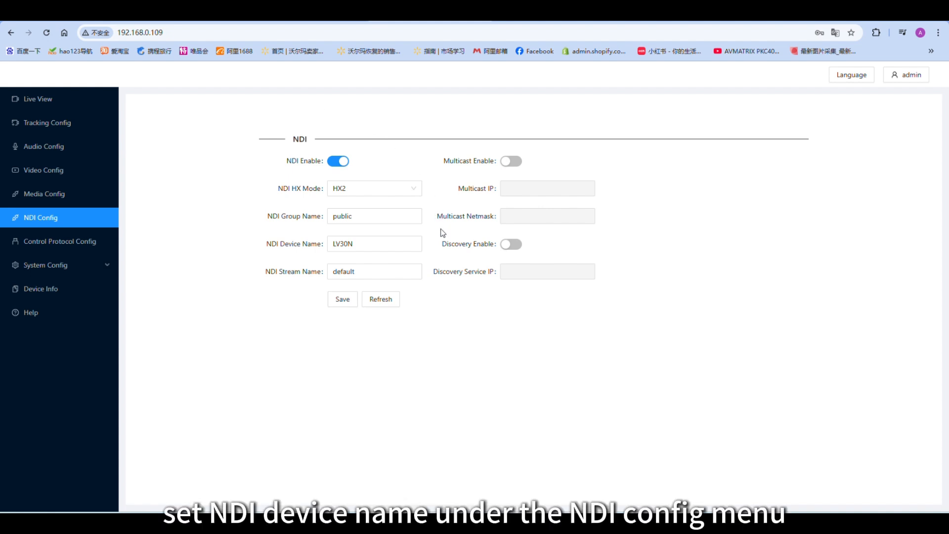
mouse_move(395, 191)
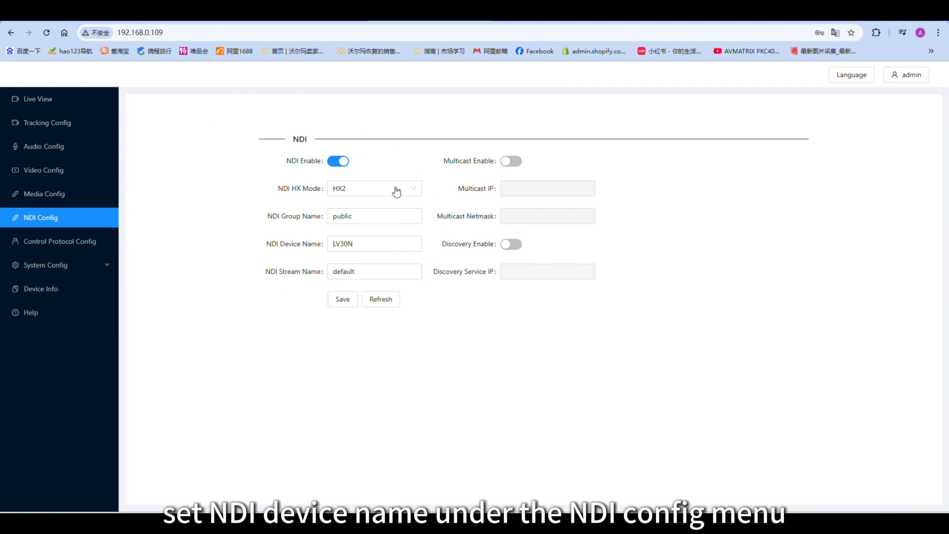
left_click(373, 243)
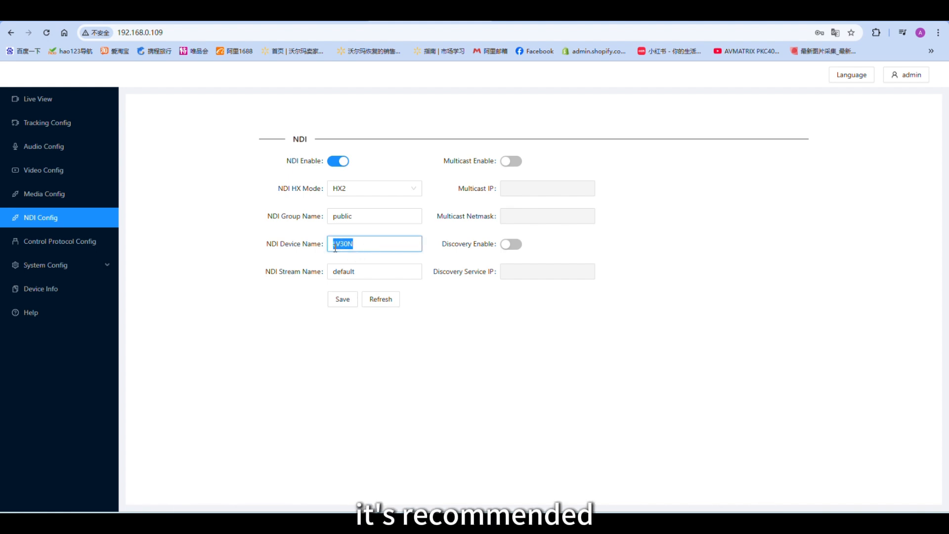
type("P")
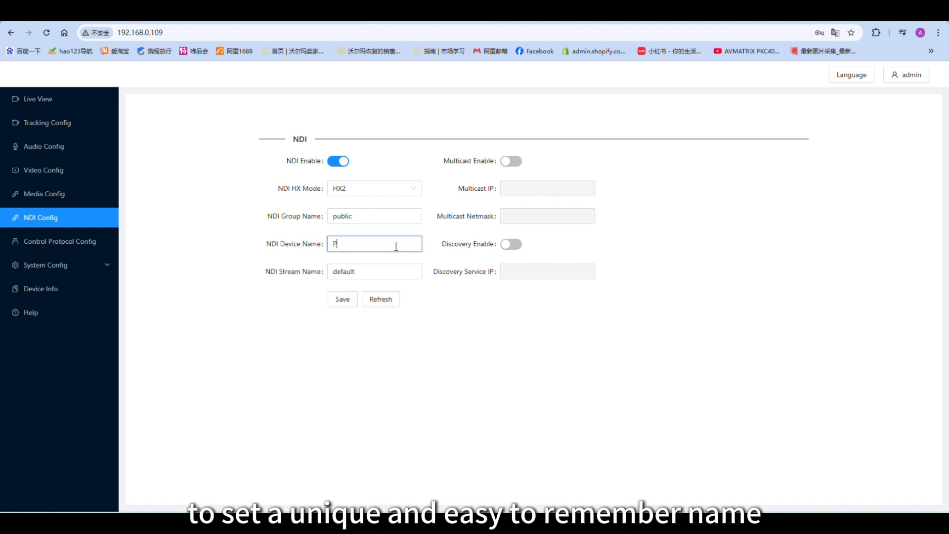
type("TZ1")
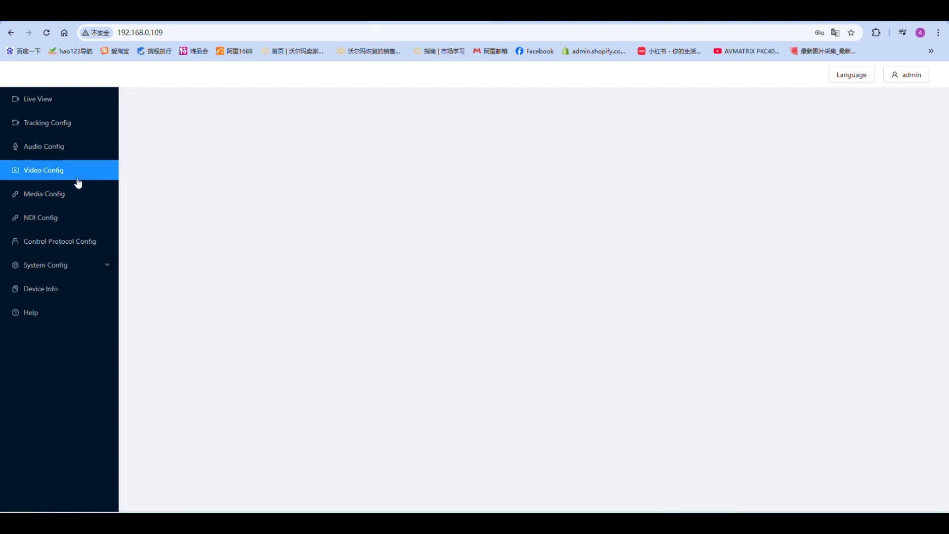
In Video Config, set the main stream's video frame rate to 30
left_click(44, 170)
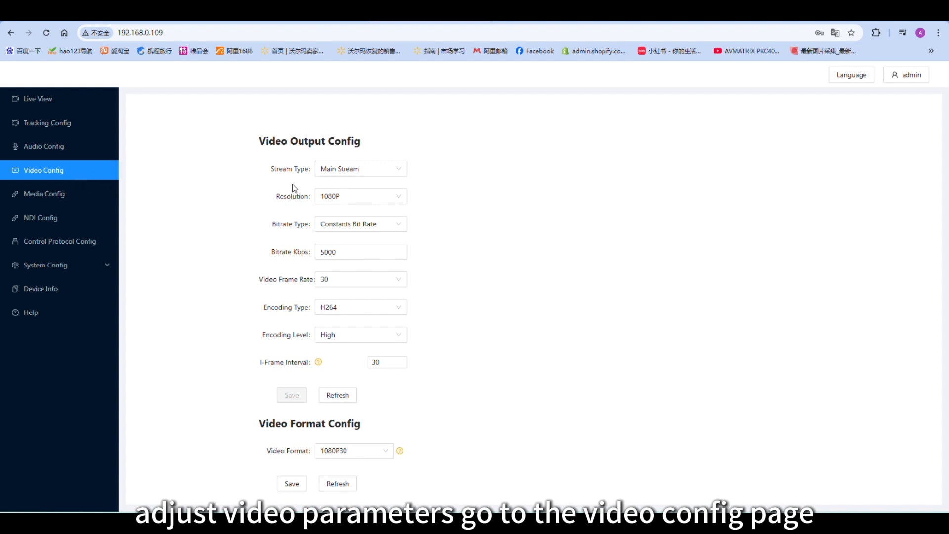
mouse_move(406, 282)
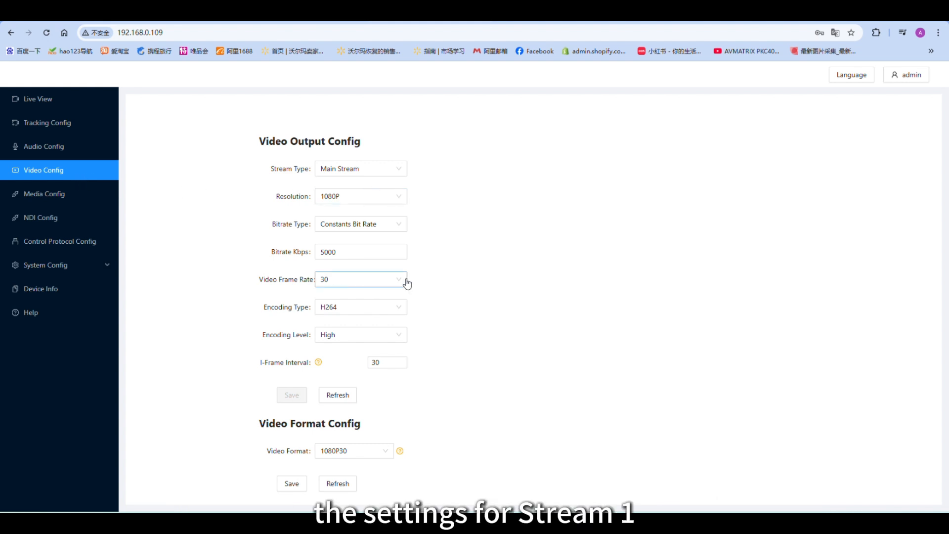
mouse_move(404, 215)
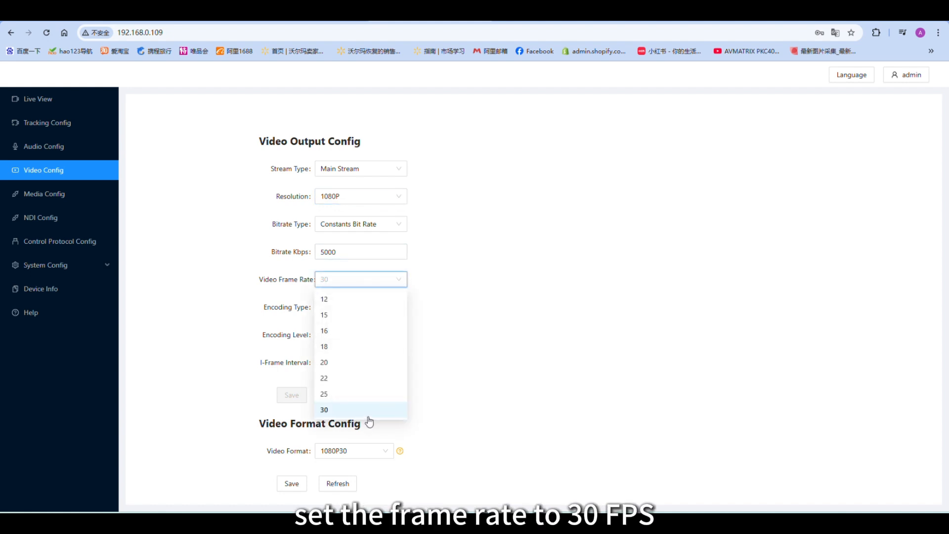
left_click(324, 409)
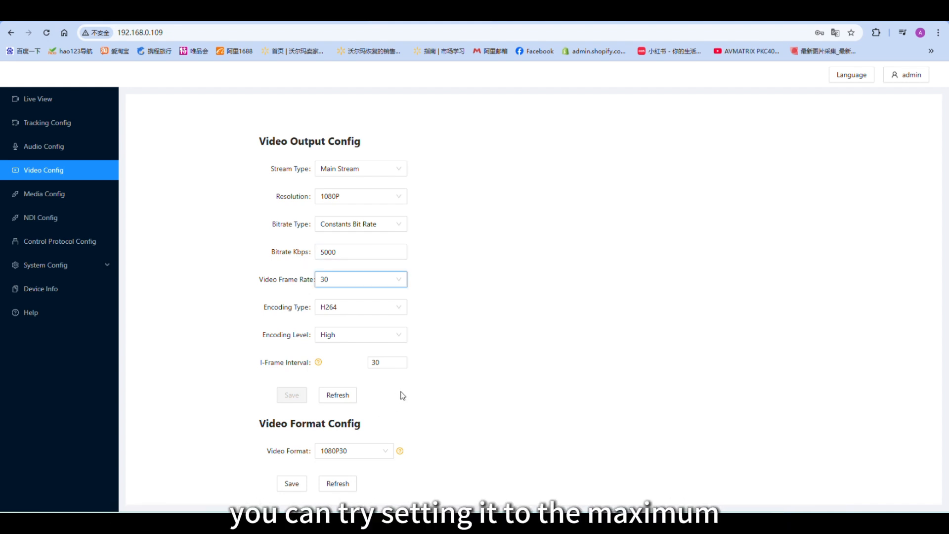
mouse_move(295, 348)
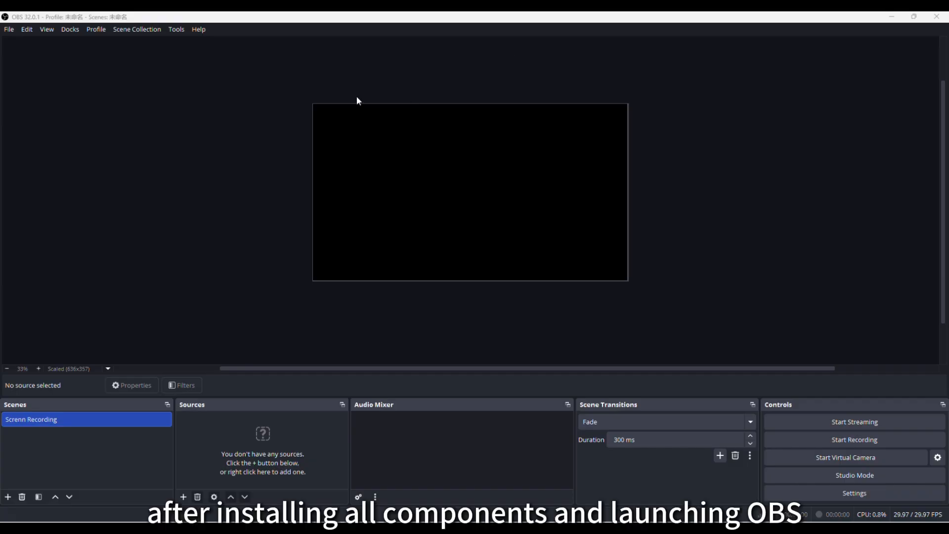
mouse_move(380, 253)
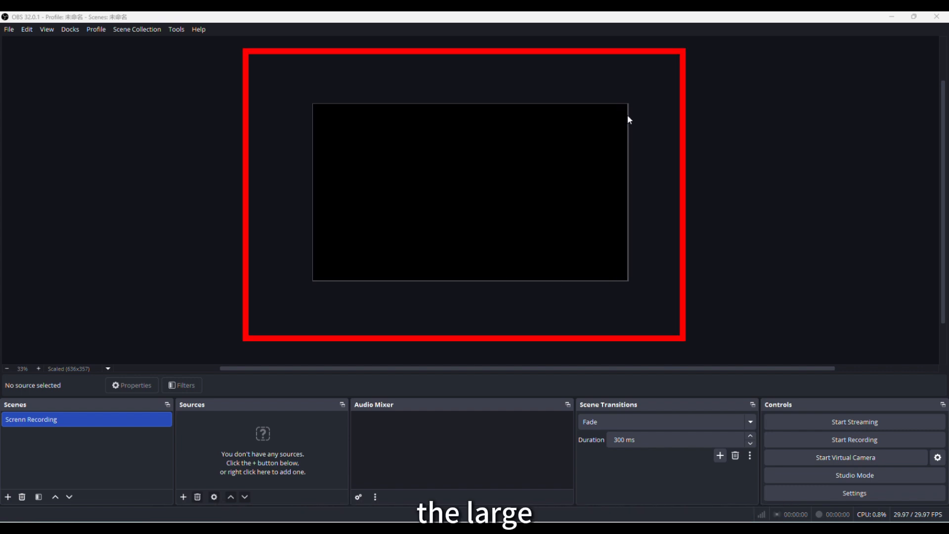
mouse_move(330, 210)
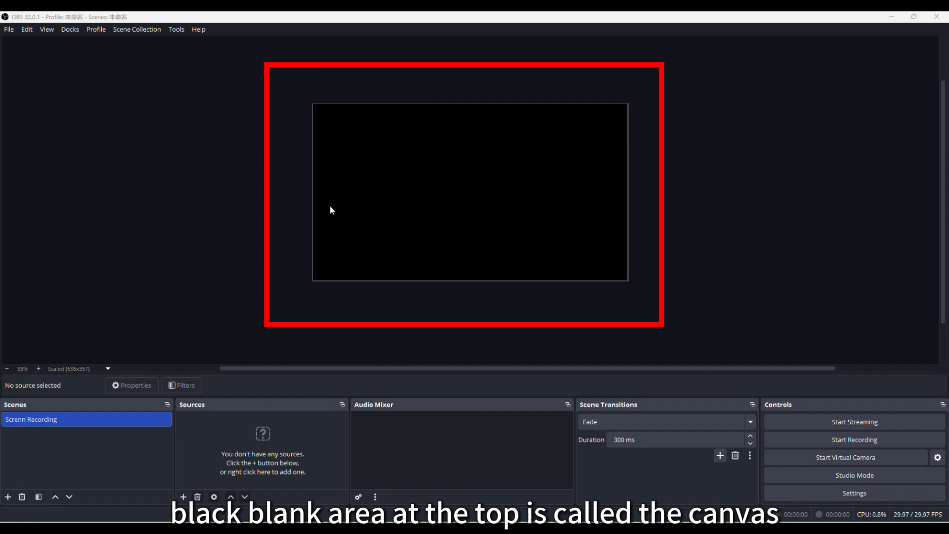
mouse_move(471, 327)
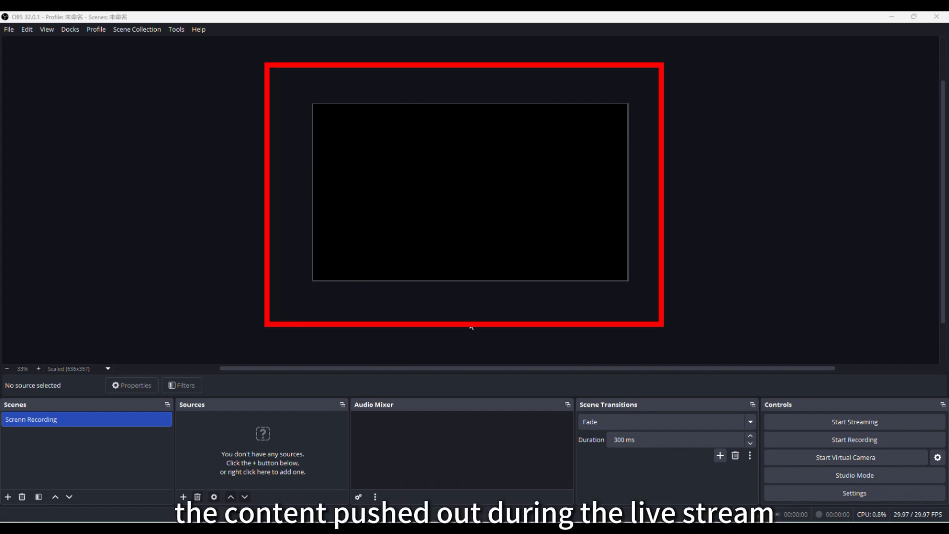
mouse_move(457, 314)
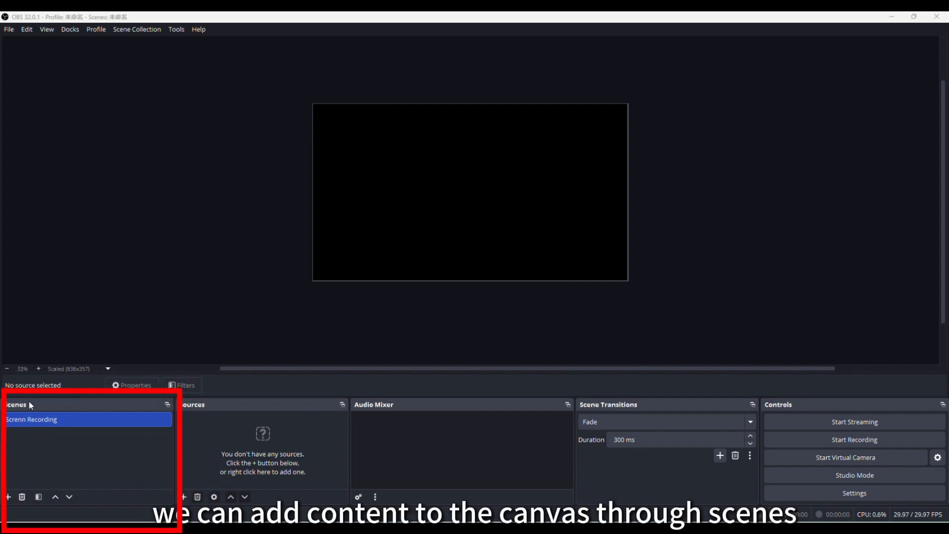
mouse_move(101, 481)
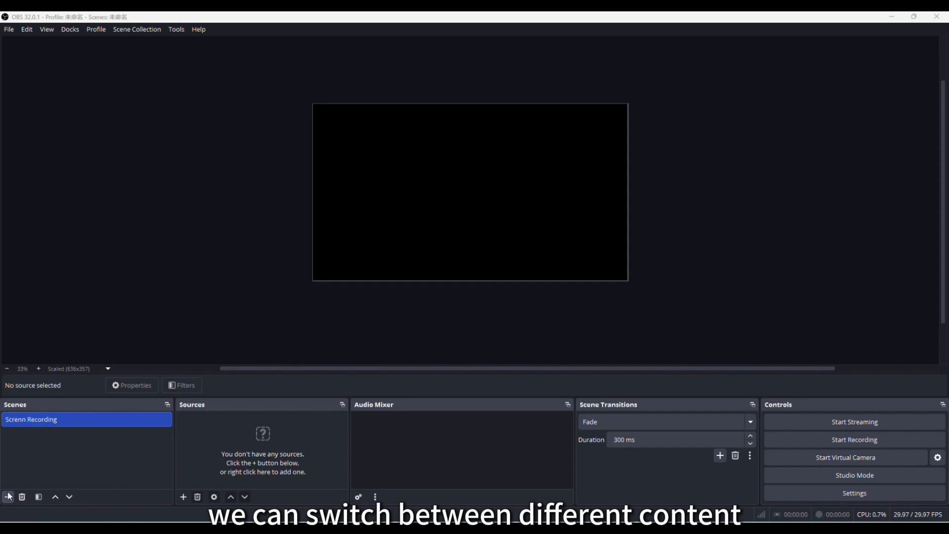
Create a new scene named camera1
left_click(6, 496)
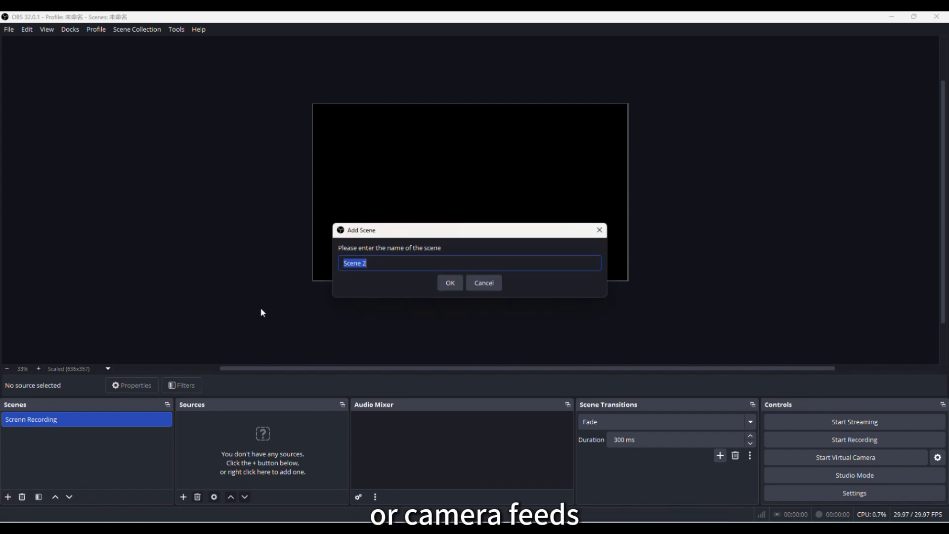
type("c")
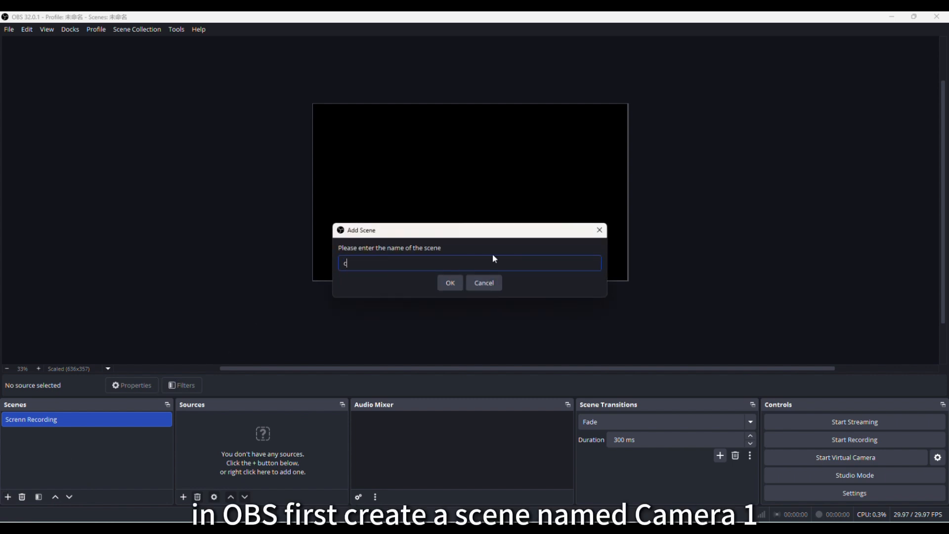
type("amera")
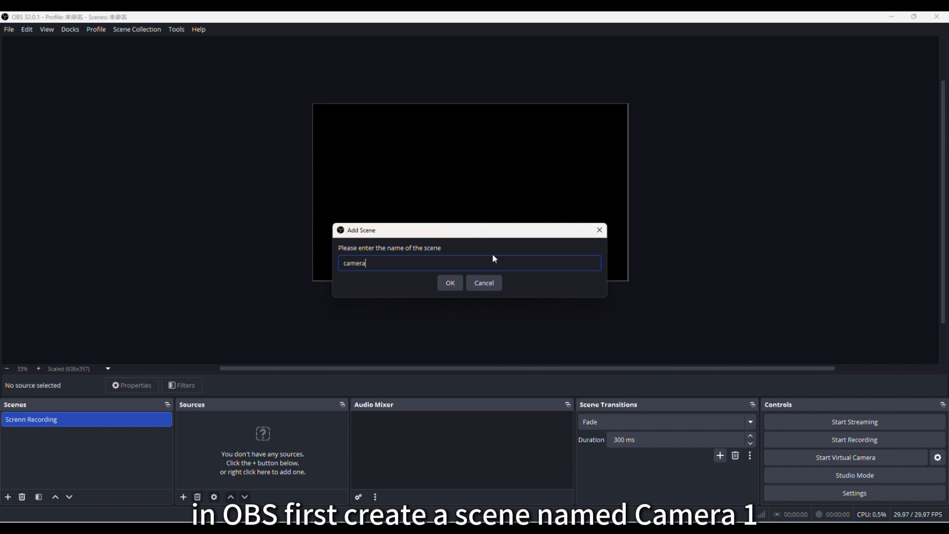
type("1")
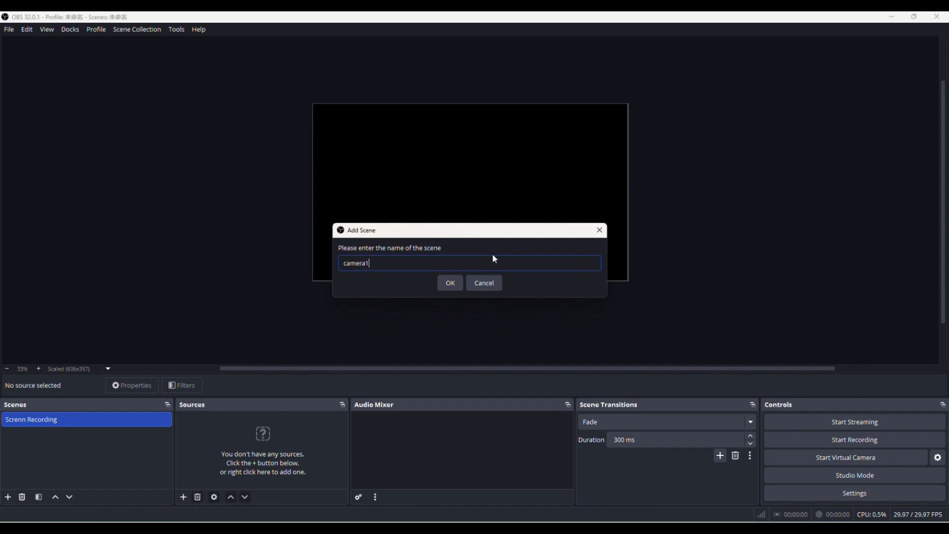
left_click(449, 282)
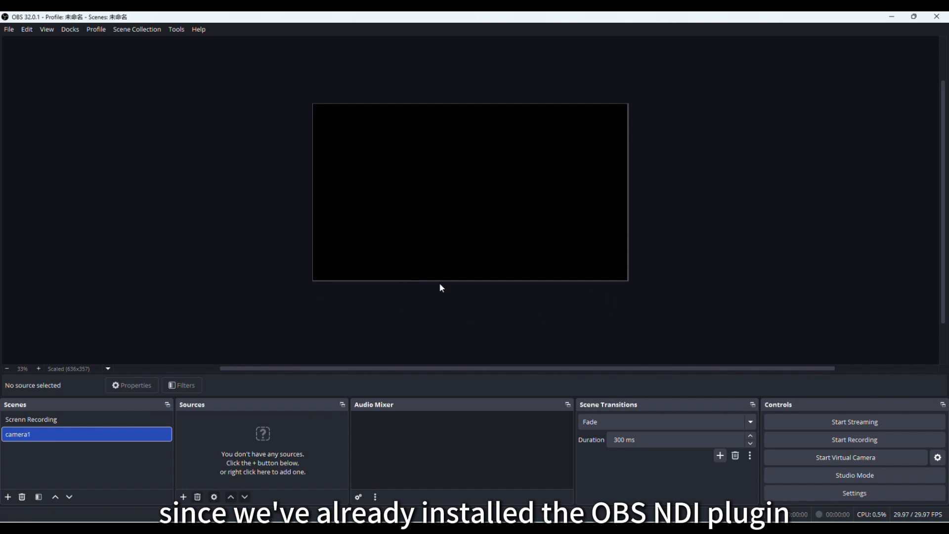
mouse_move(193, 481)
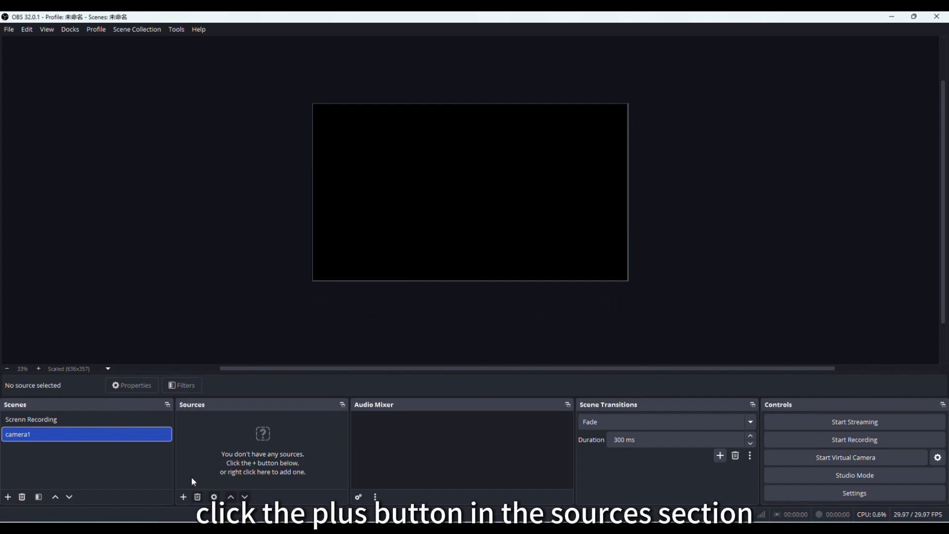
Start adding an NDI Source to camera1, naming it AVKANSP so far
left_click(183, 496)
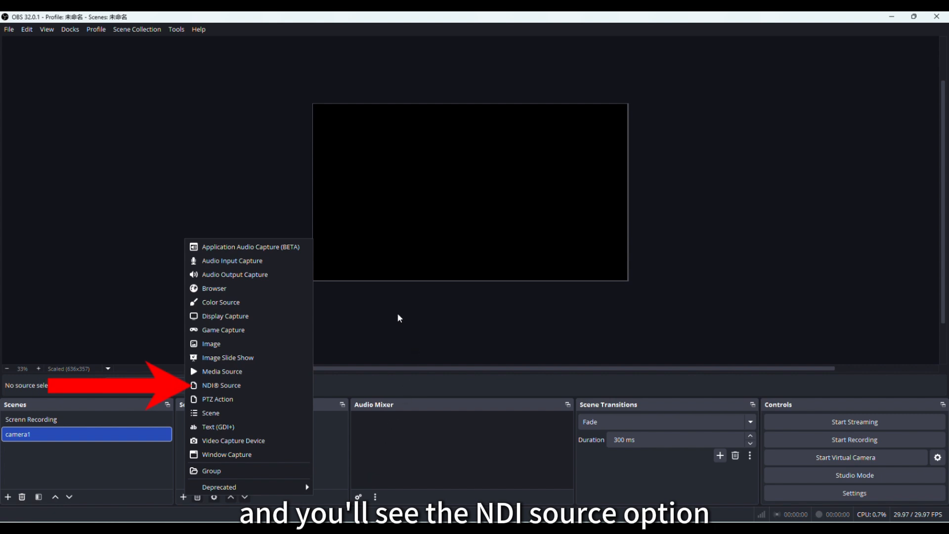
left_click(221, 384)
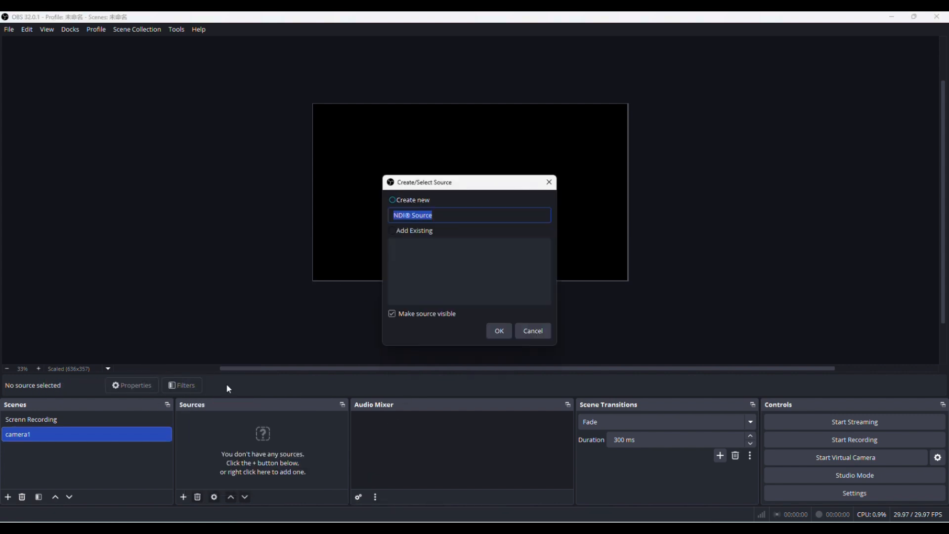
type("AVKANSP")
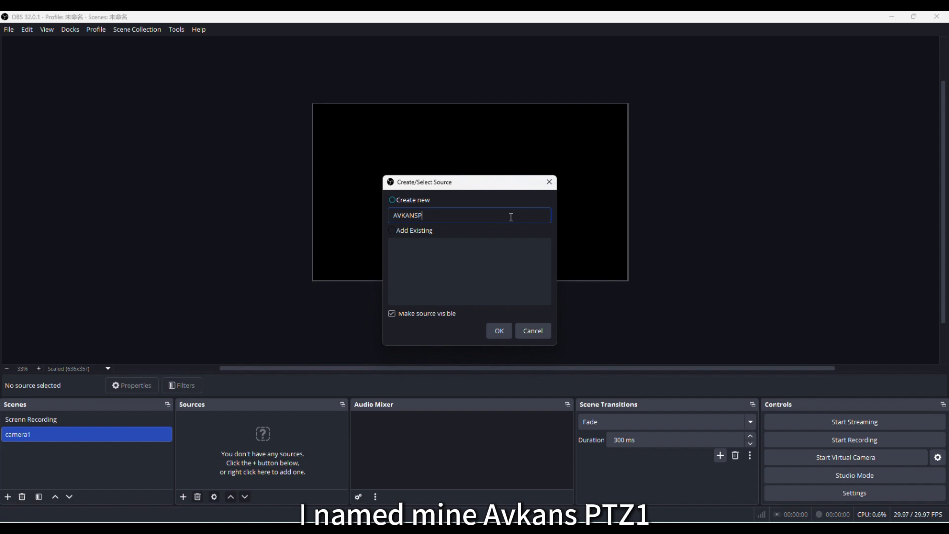
Create the NDI source with the PTZ1 feed, Highest bandwidth and Lowest (unbuffered) latency
left_click(498, 330)
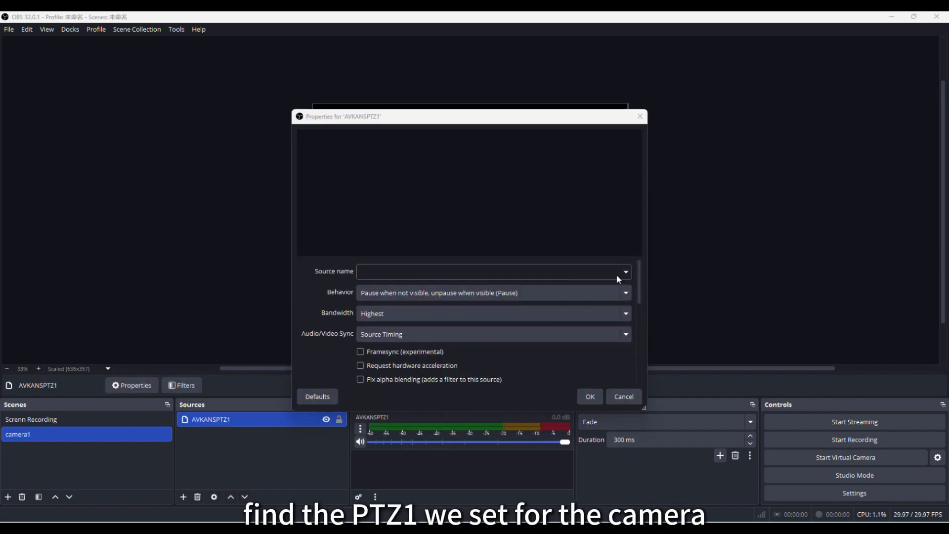
left_click(624, 271)
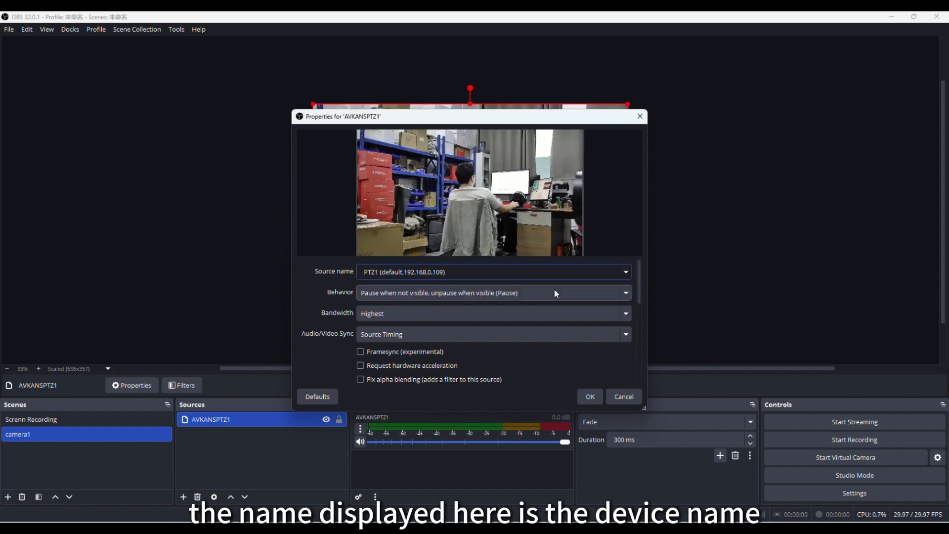
mouse_move(622, 316)
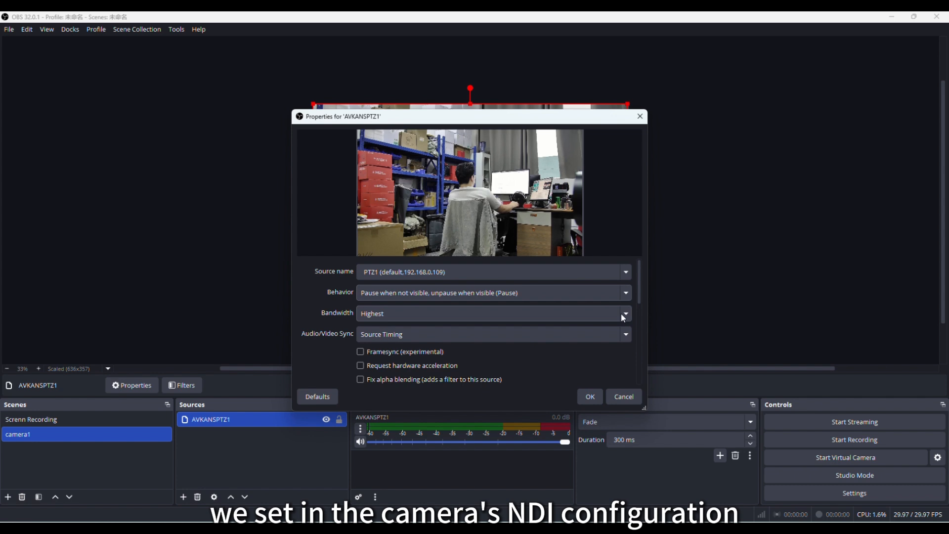
left_click(625, 313)
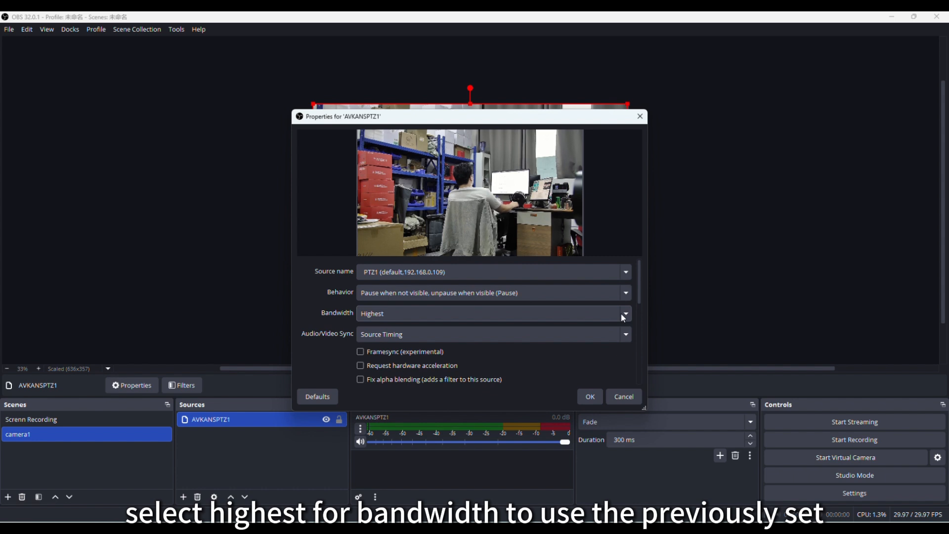
mouse_move(557, 353)
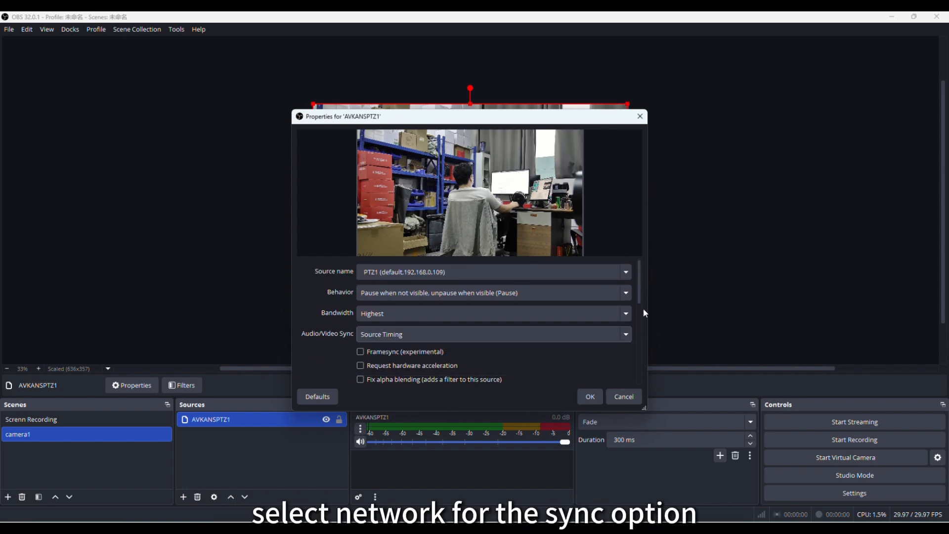
scroll("down", 3)
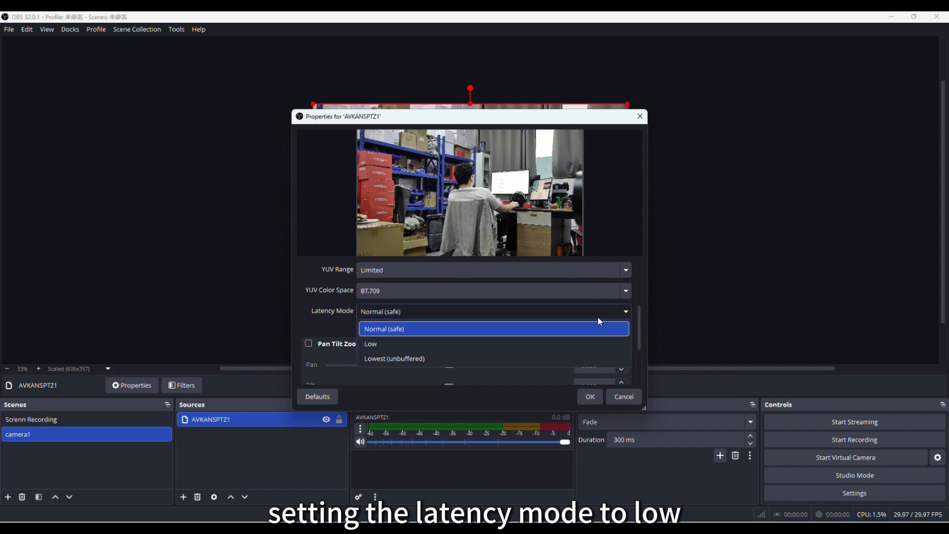
mouse_move(591, 358)
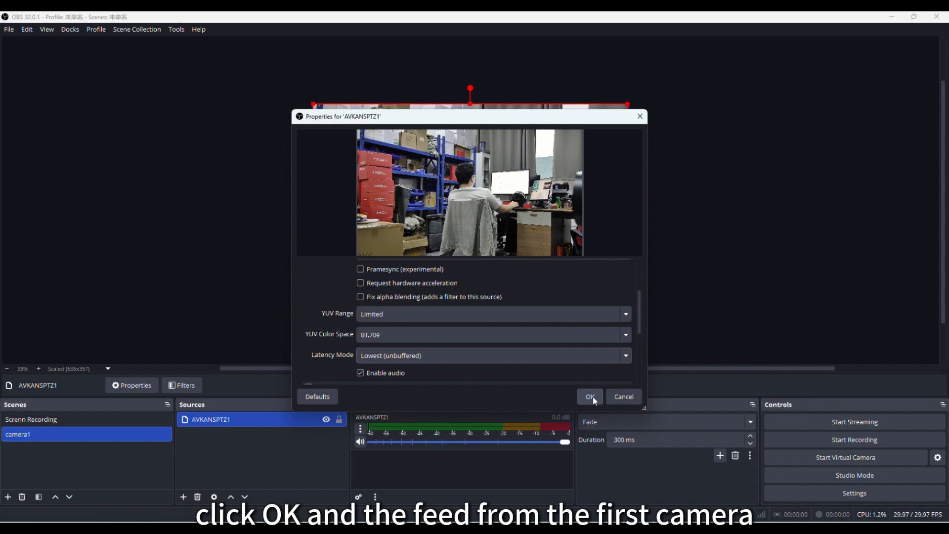
left_click(590, 397)
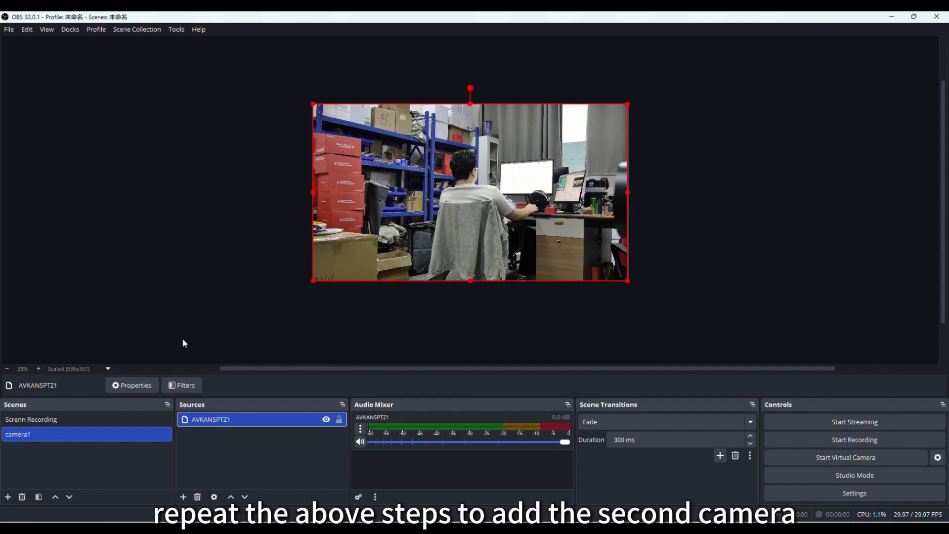
Create scene camera2 with NDI source AVKANSPTZ2 on the second camera, sync set to Network
left_click(6, 497)
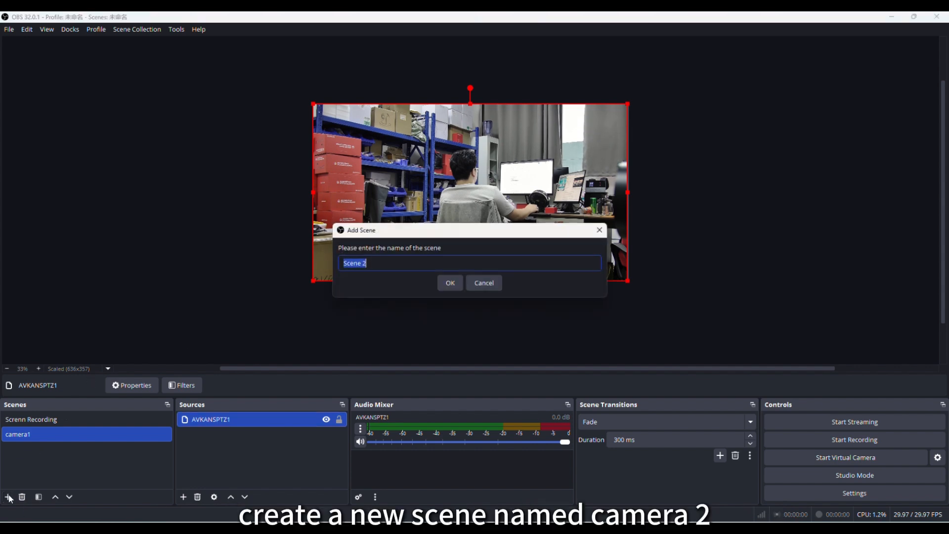
left_click(450, 283)
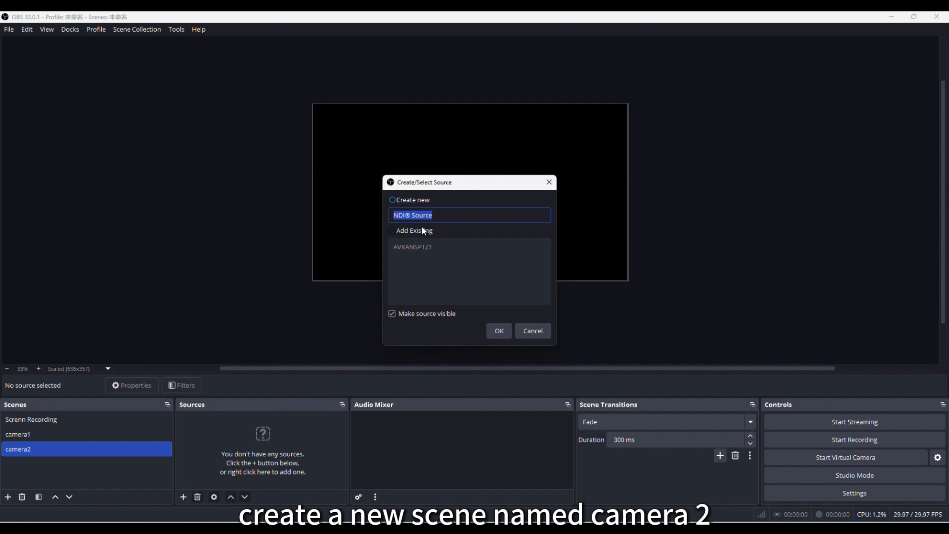
left_click(498, 330)
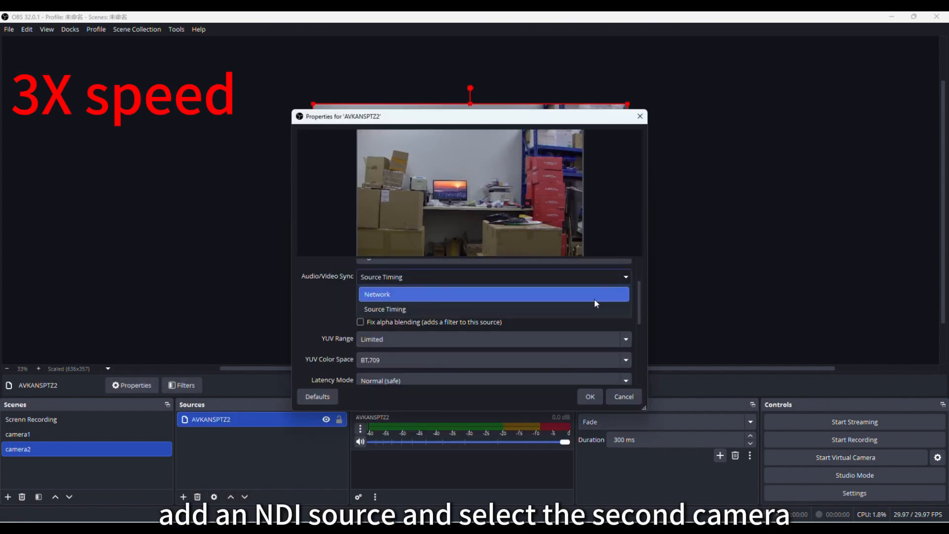
left_click(589, 397)
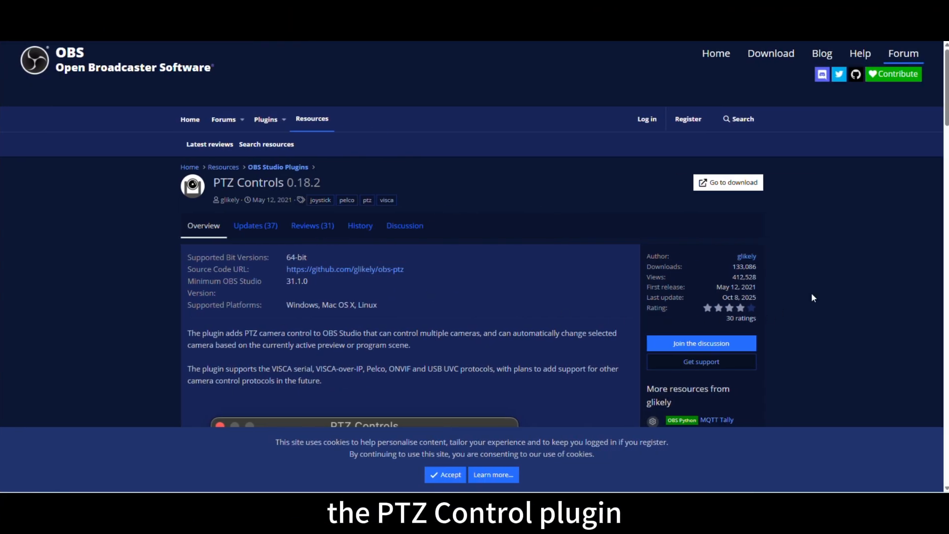
mouse_move(729, 182)
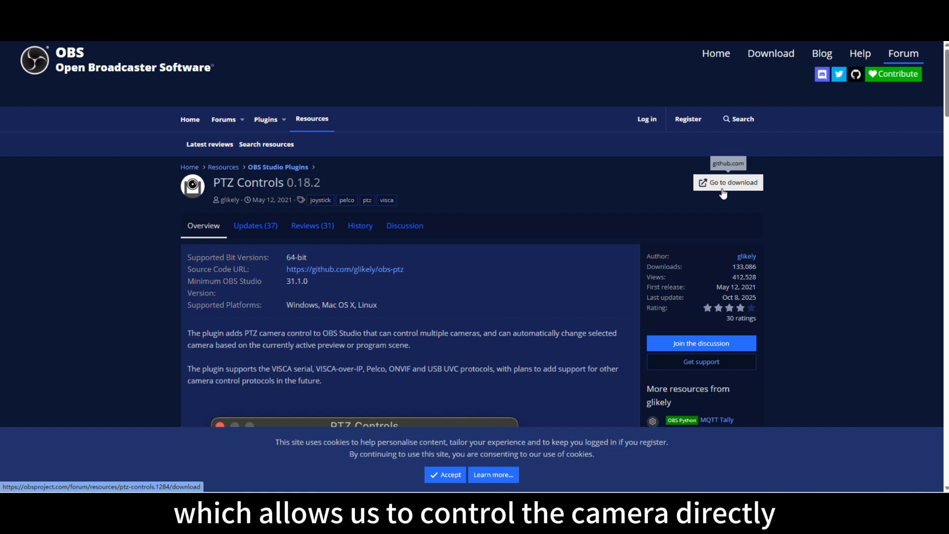
Go to the obs-ptz v0.18.2 GitHub release and scroll to its Assets list with the Windows x64 installer
left_click(729, 182)
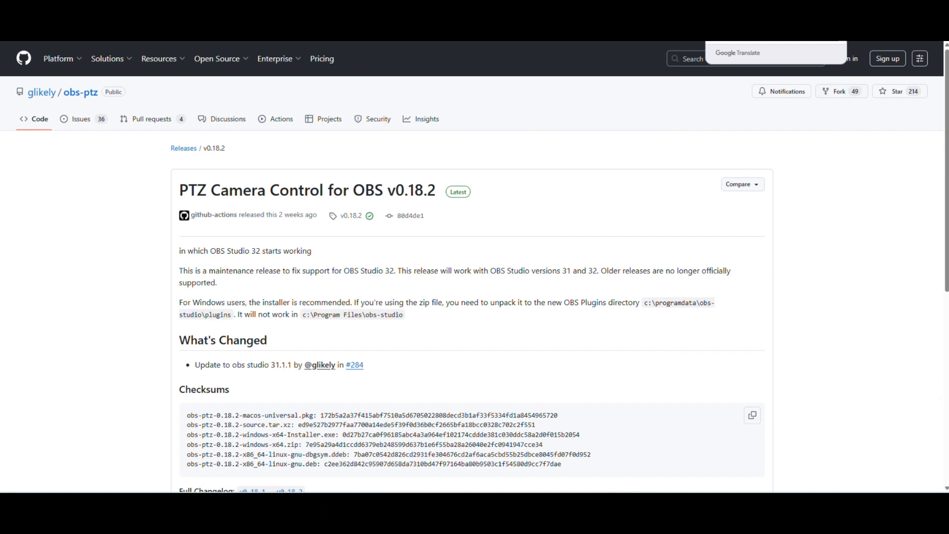
scroll("down", 3)
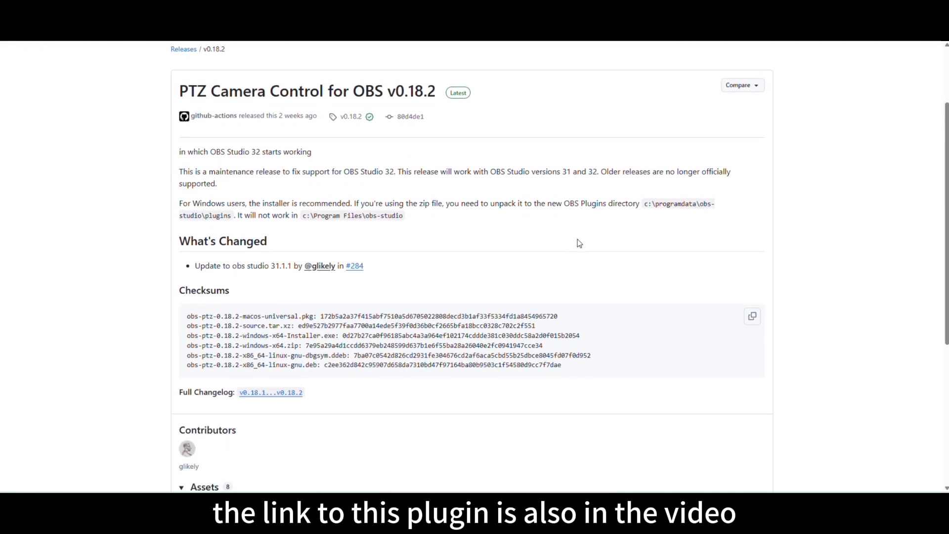
scroll("down", 3)
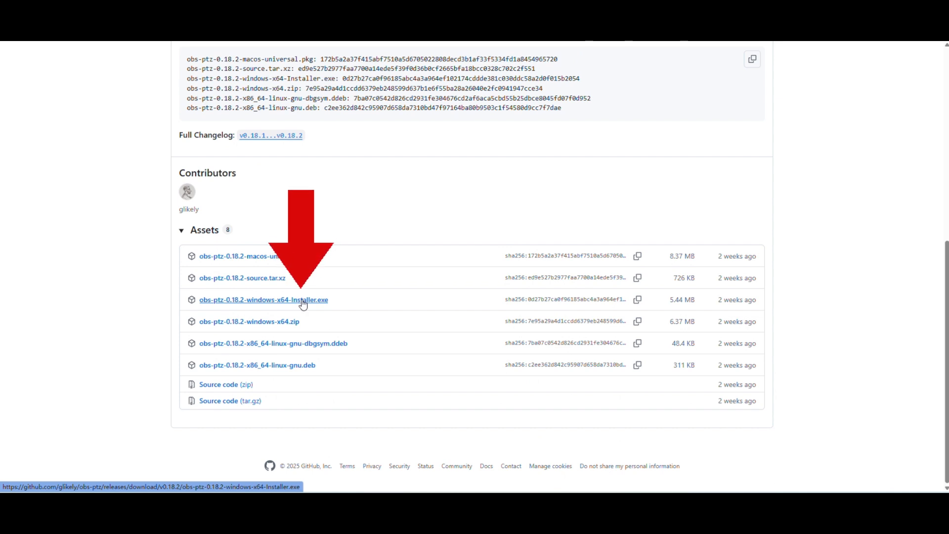
Download obs-ptz-0.18.2-windows-x64-Installer.exe, run it through Next, Install and Finish, then close the folder
left_click(263, 298)
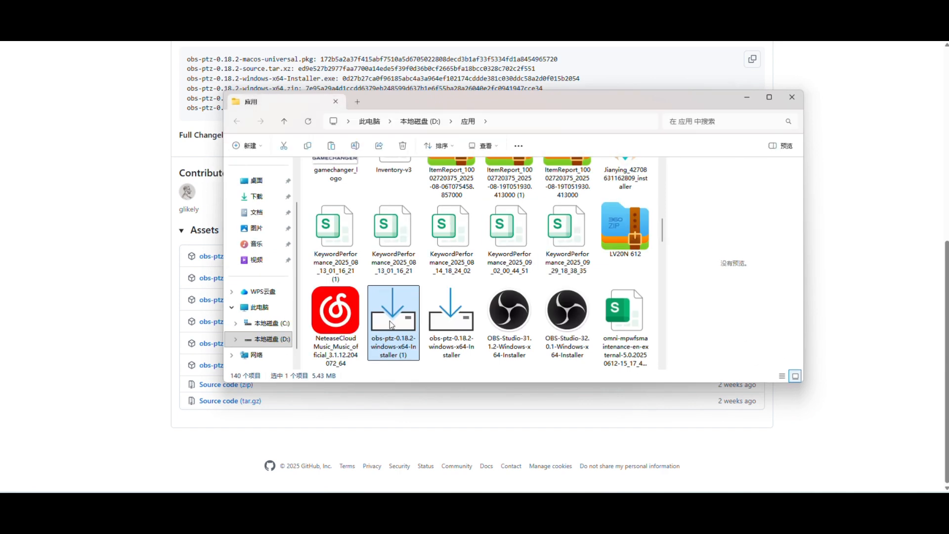
double_click(392, 309)
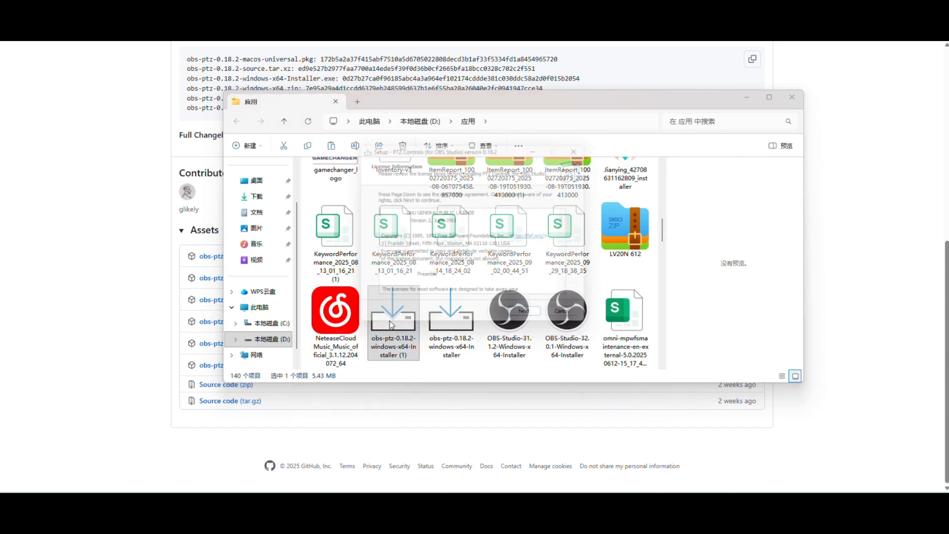
left_click(523, 311)
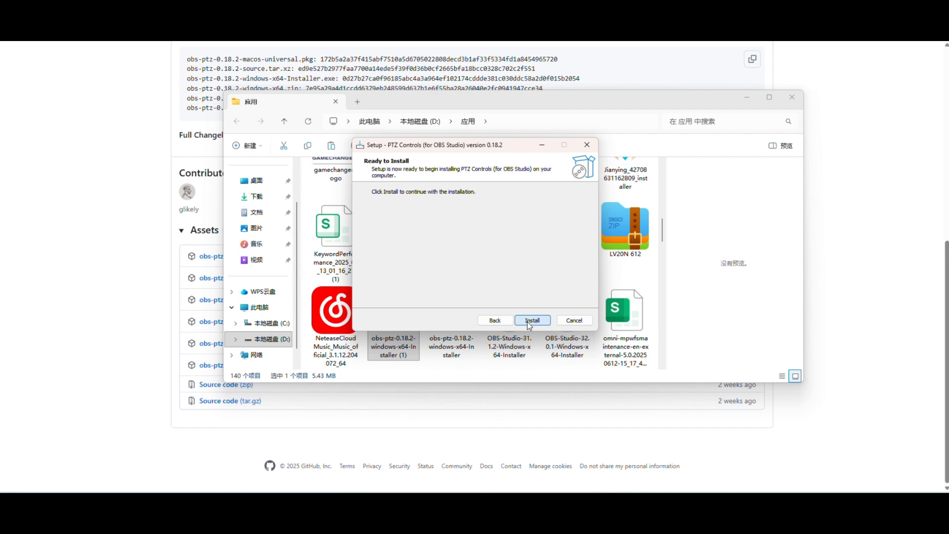
left_click(532, 320)
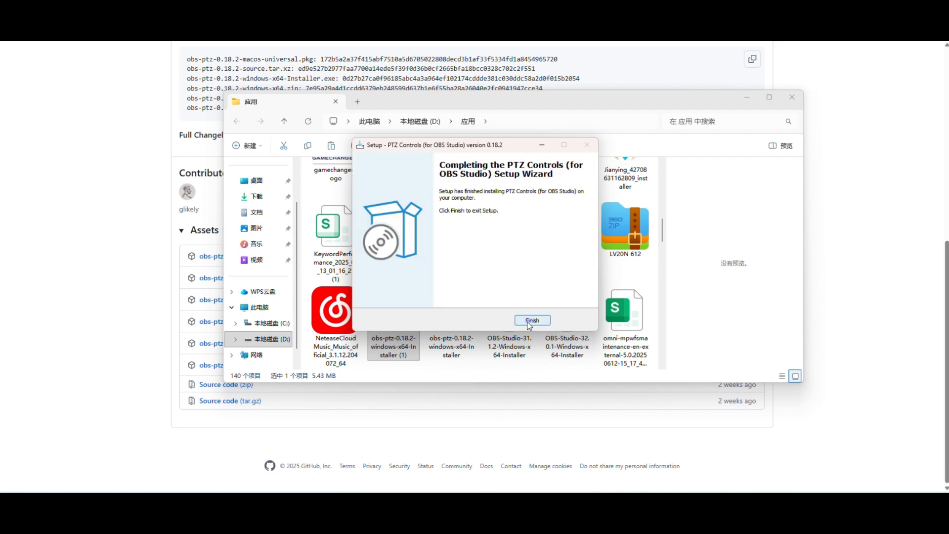
left_click(532, 320)
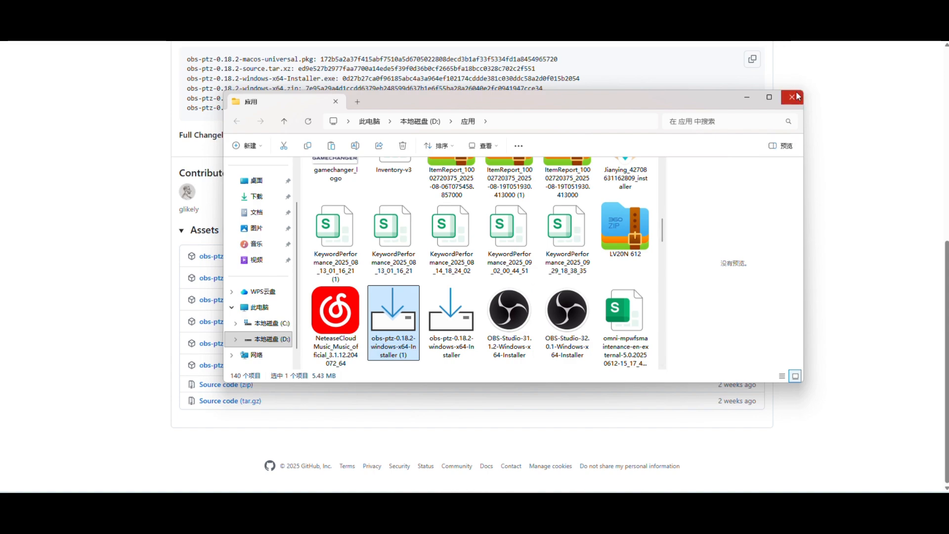
left_click(791, 96)
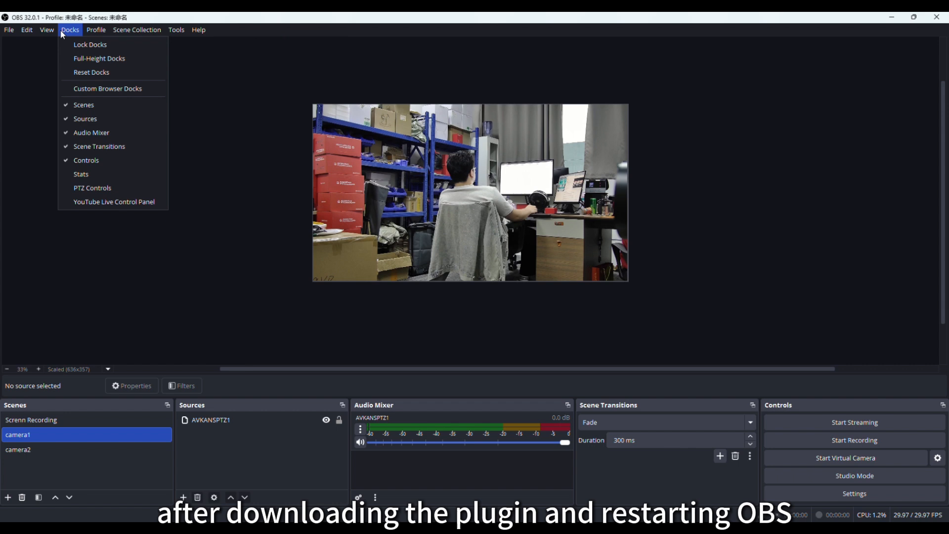
mouse_move(92, 188)
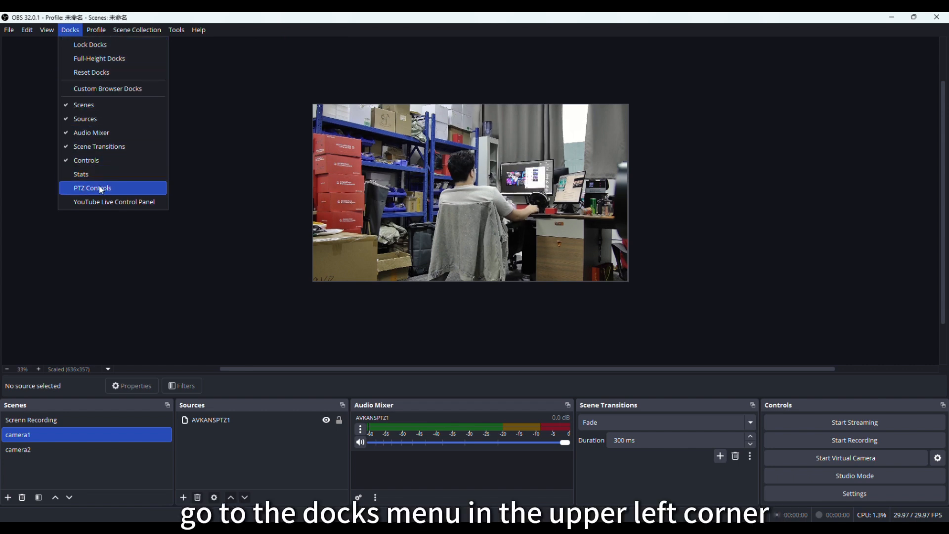
Enable the PTZ Controls dock from the Docks menu so it sits beside the preview
left_click(92, 187)
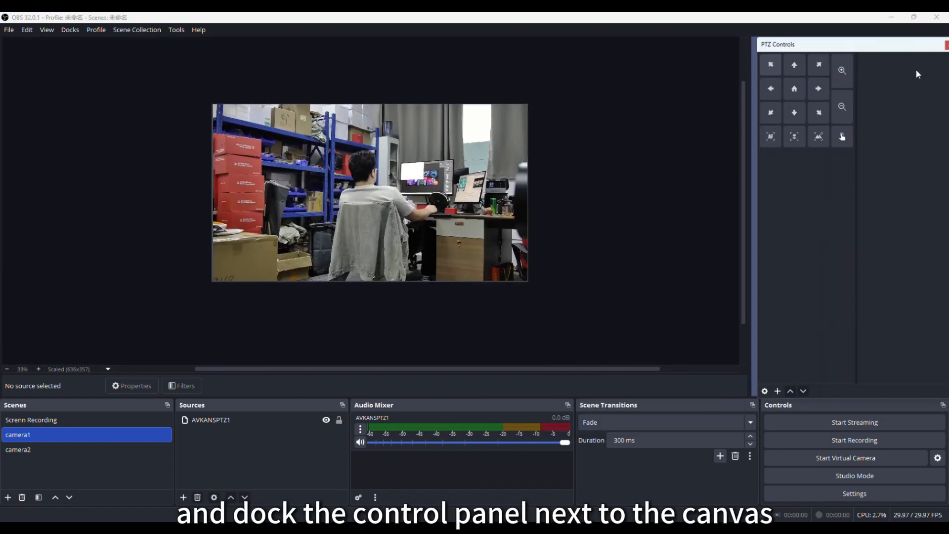
mouse_move(811, 85)
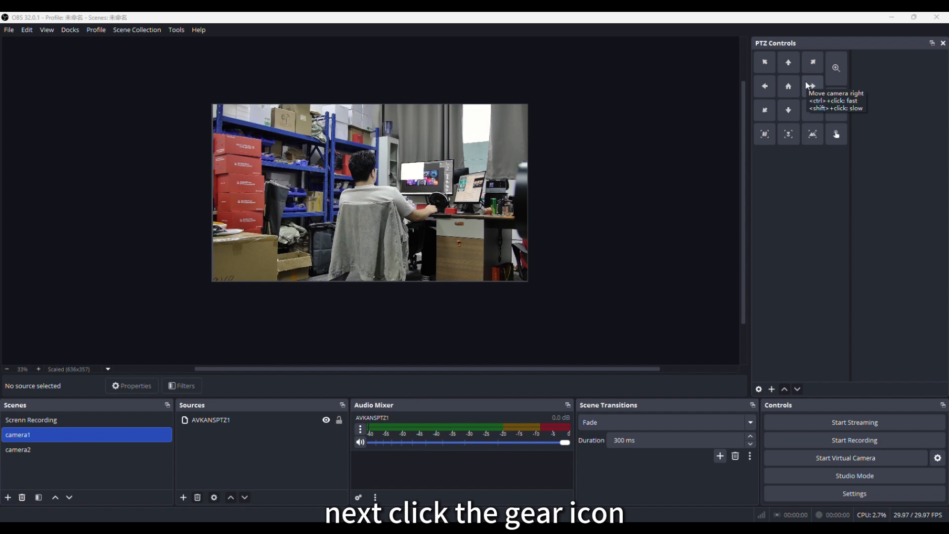
mouse_move(785, 309)
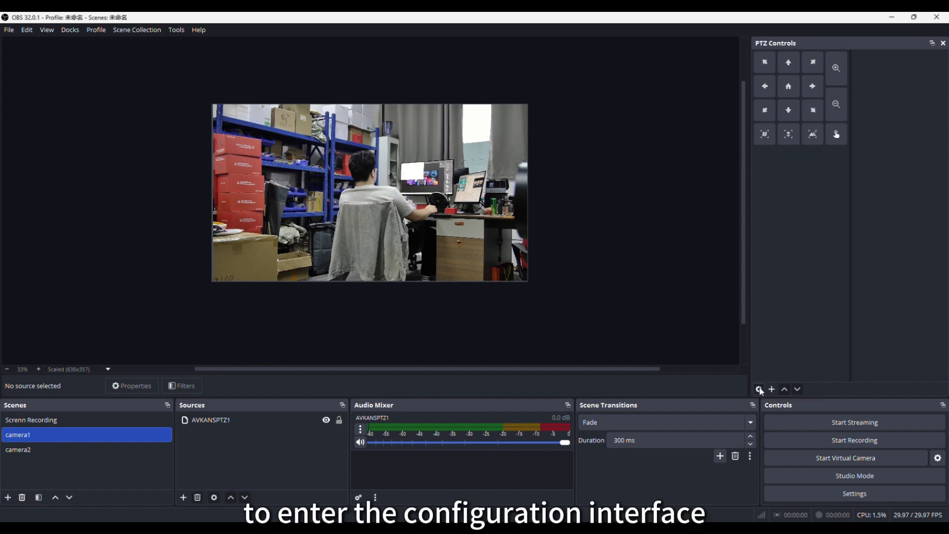
Add a VISCA TCP camera device for AVKANSPTZ1 in the PTZ settings and apply it
left_click(760, 389)
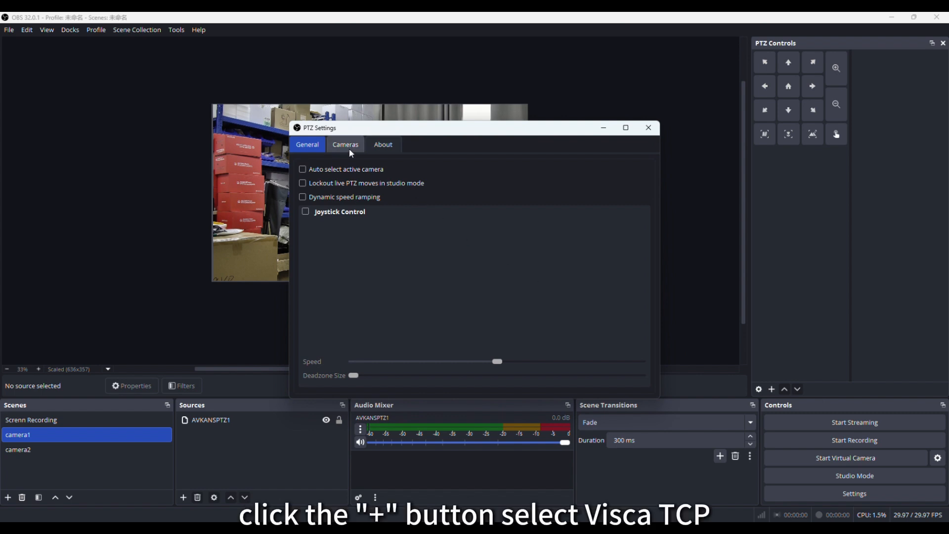
left_click(307, 385)
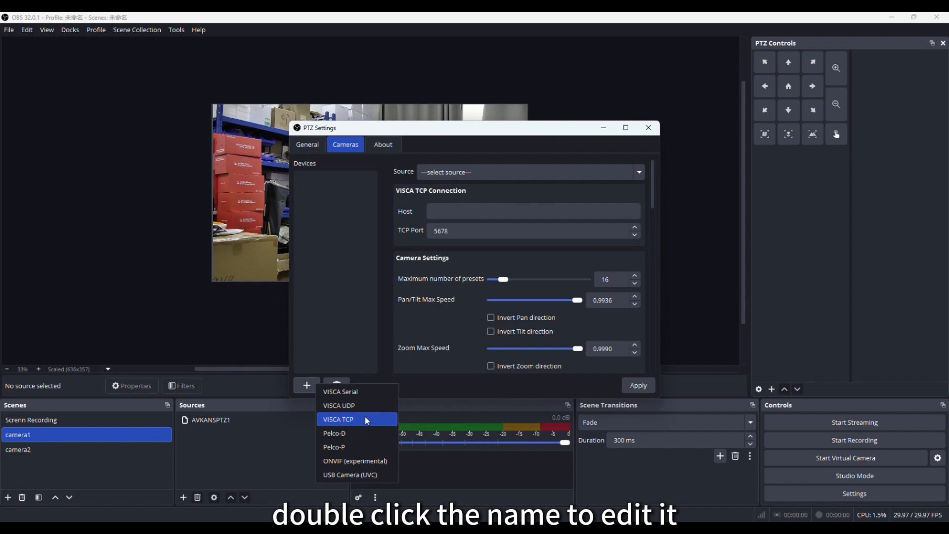
left_click(338, 419)
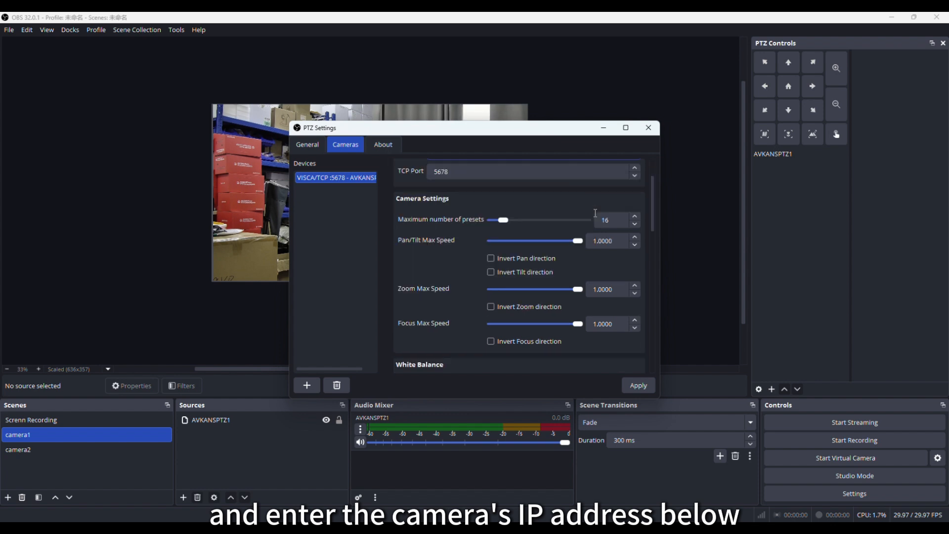
left_click(647, 127)
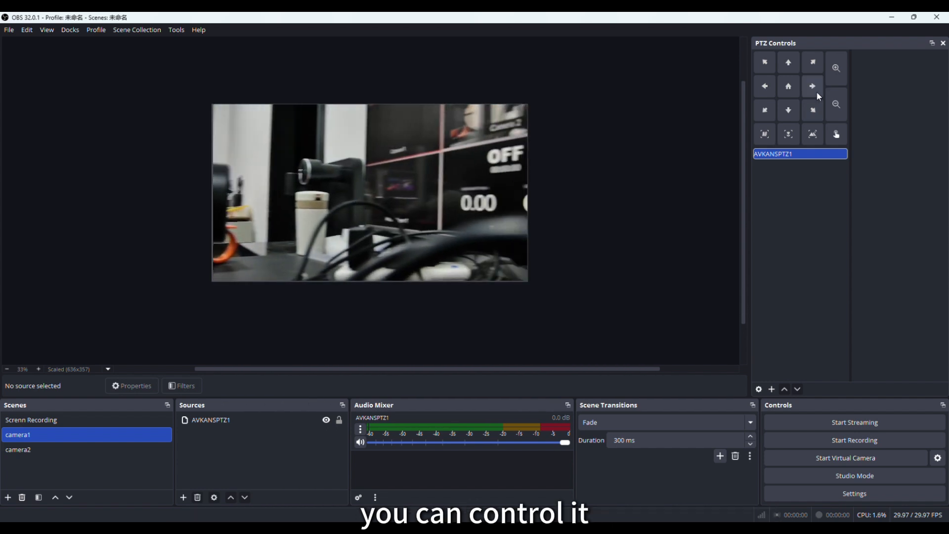
Pan the camera right and back left toward the boxes, then add a new preset entry
left_click(764, 86)
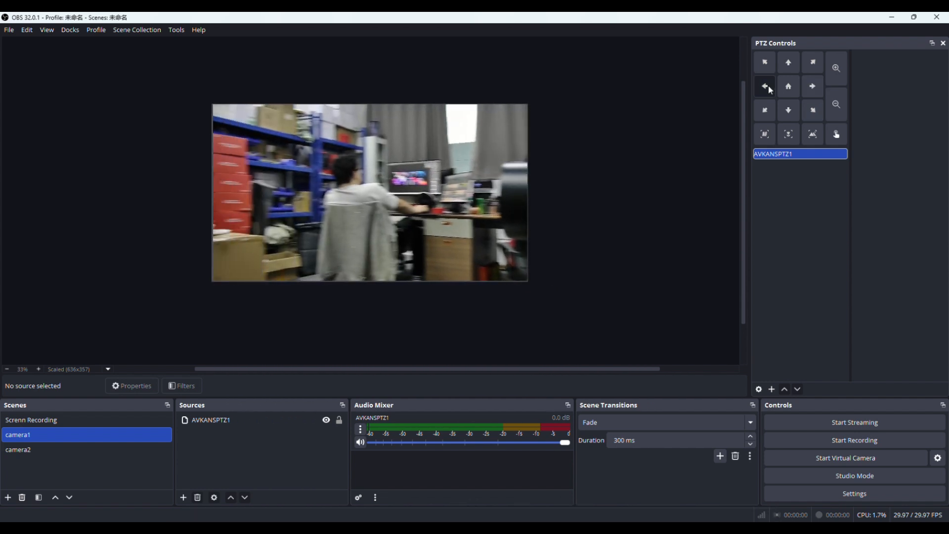
left_click(788, 62)
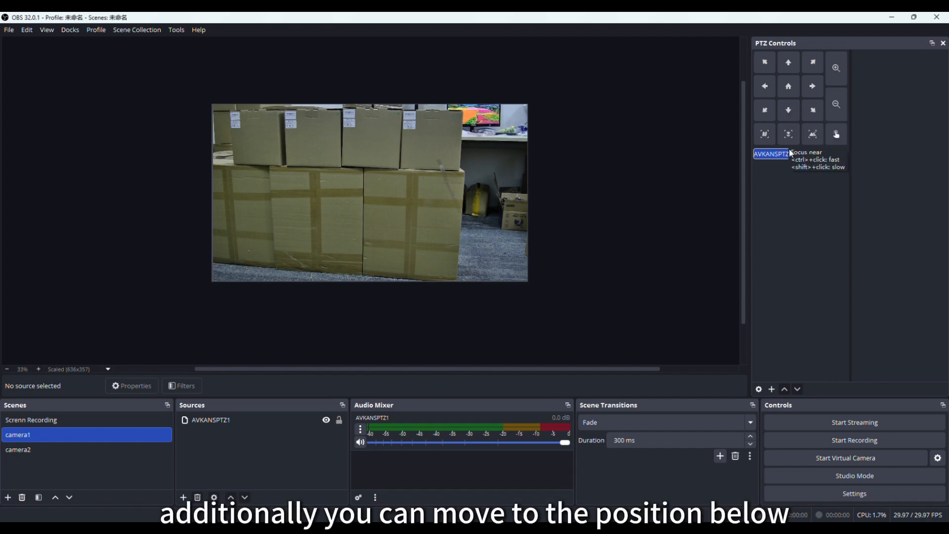
mouse_move(777, 379)
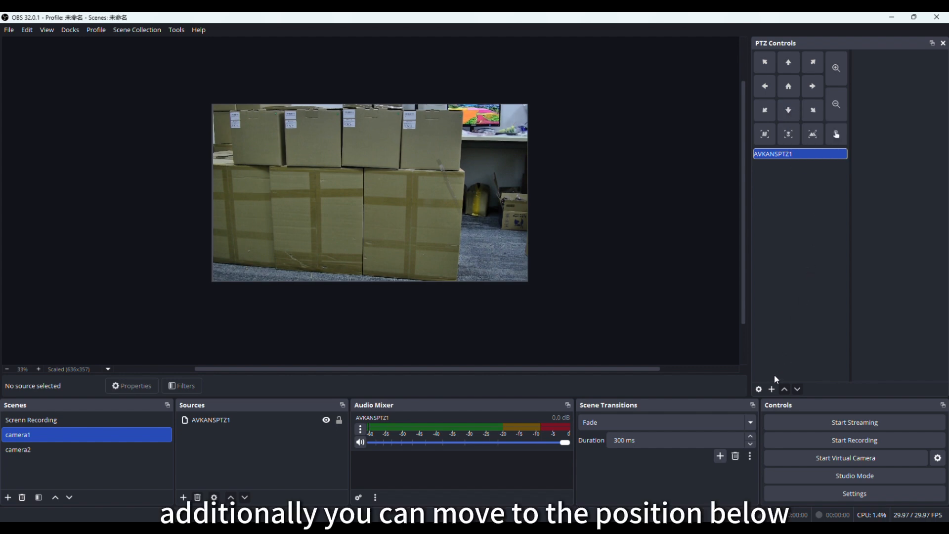
left_click(771, 389)
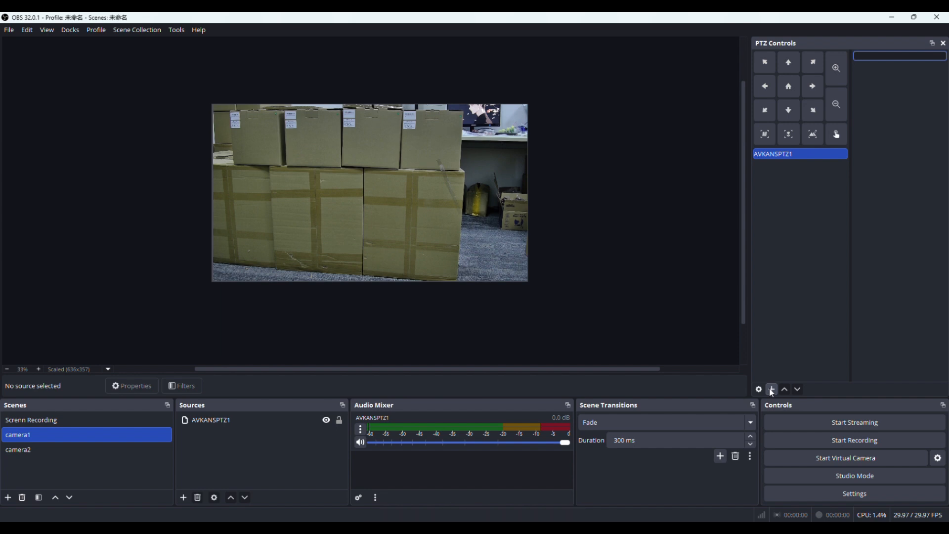
Name the preset PRESET1, save the camera's current position to it, and recall it after moving the camera
type("PRESET1")
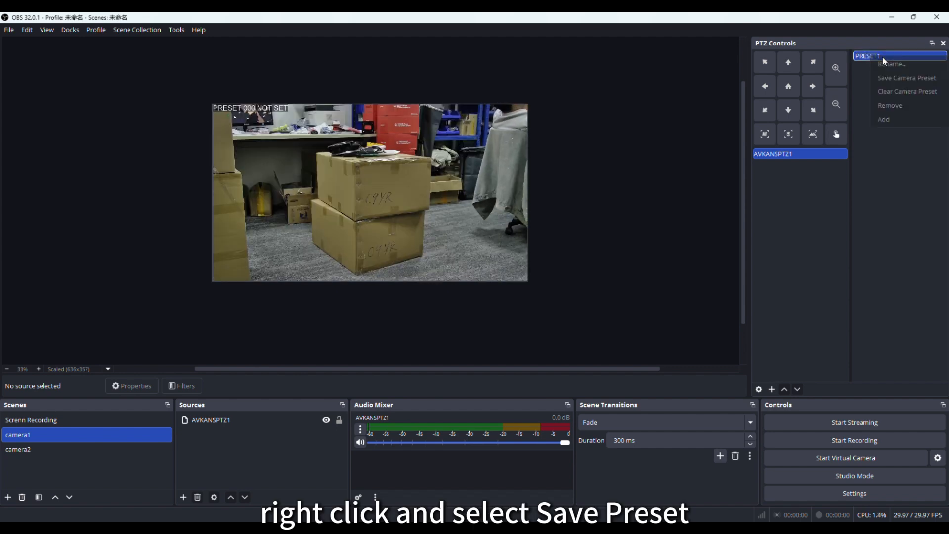
left_click(906, 77)
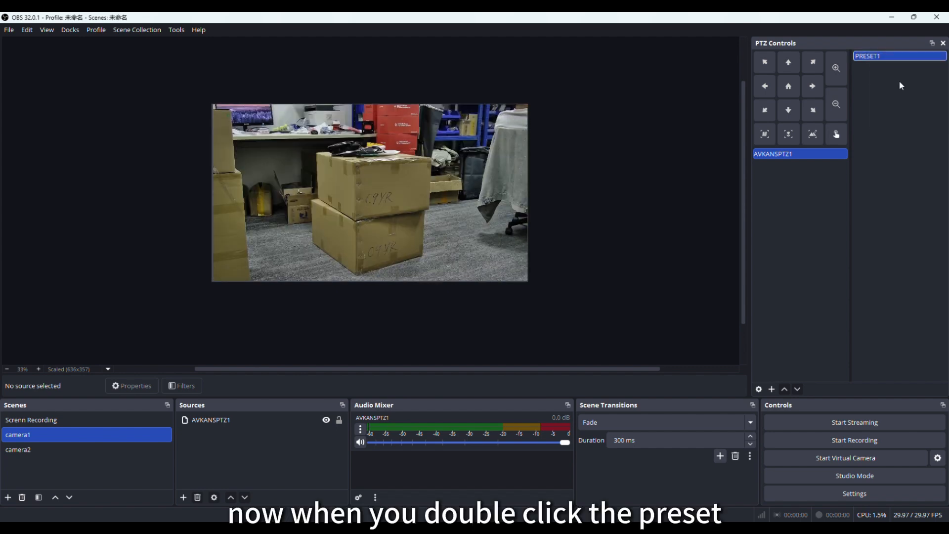
double_click(899, 55)
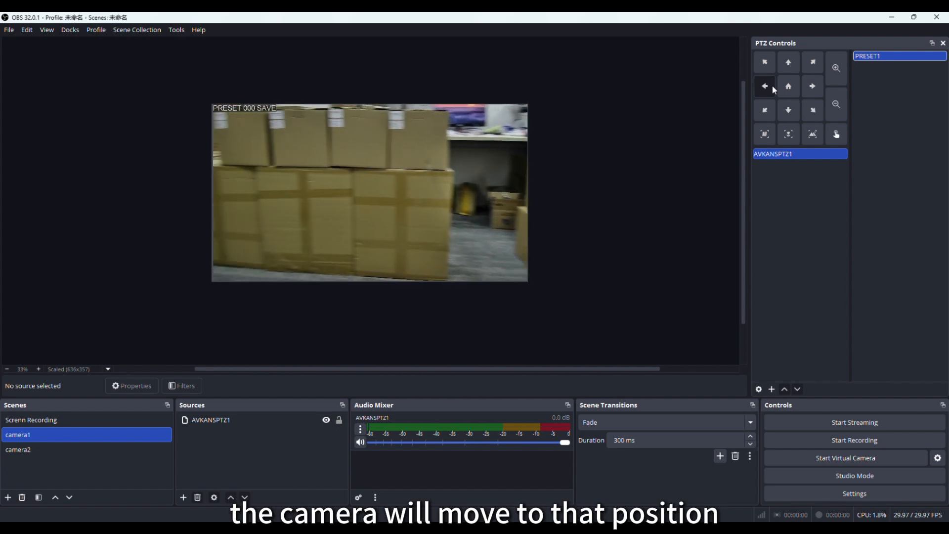
left_click(899, 56)
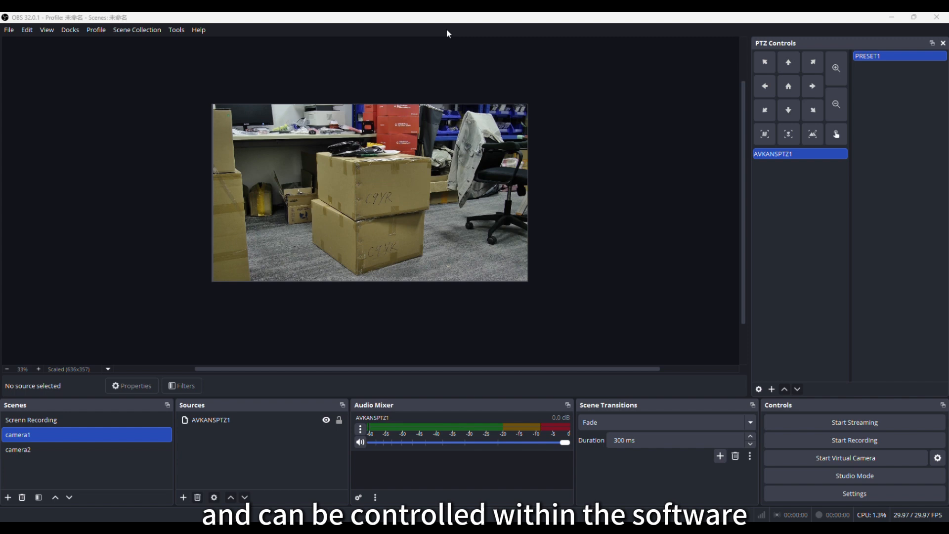
mouse_move(827, 321)
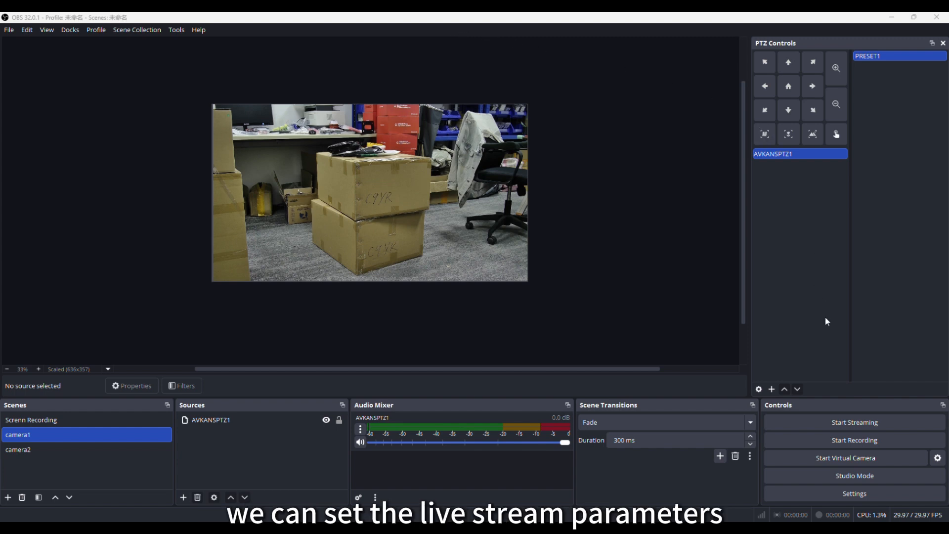
mouse_move(853, 476)
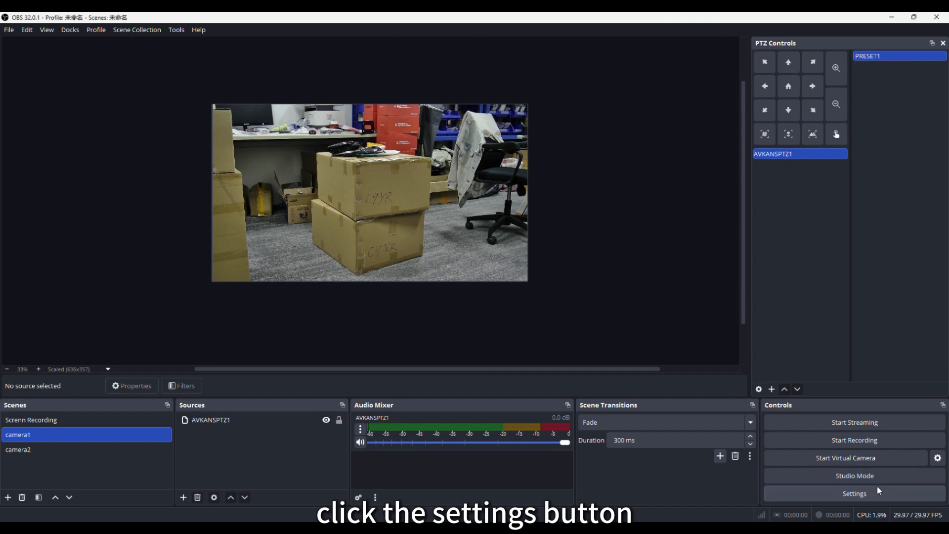
Set Settings > Output to Advanced output mode
left_click(853, 493)
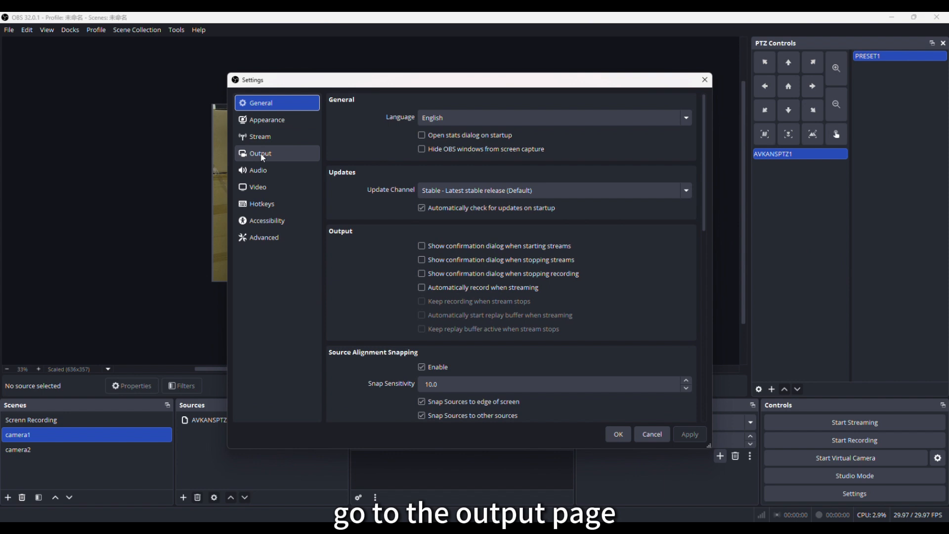
left_click(261, 153)
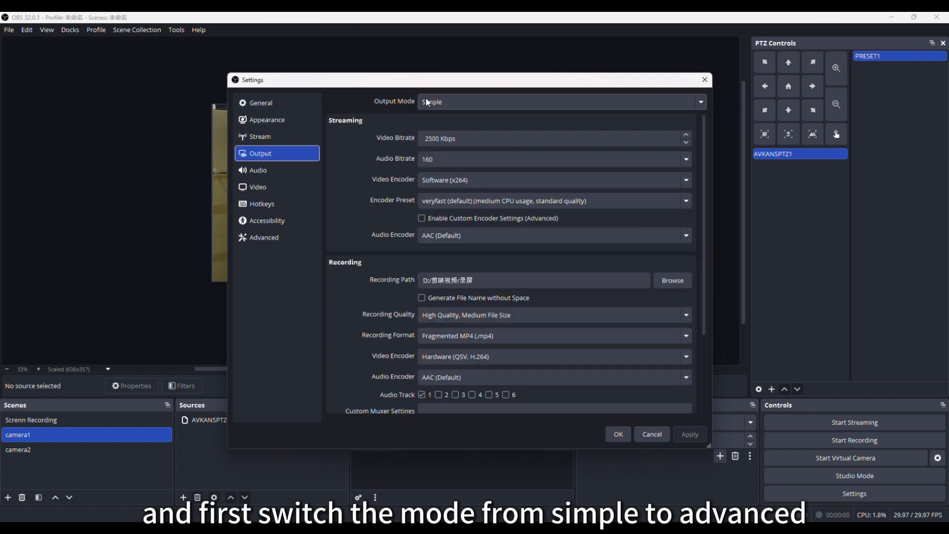
left_click(559, 100)
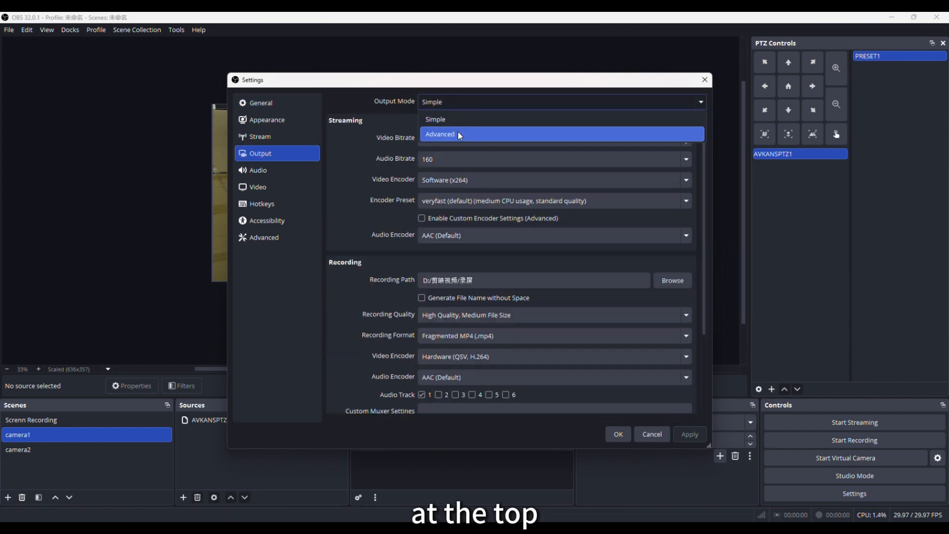
left_click(440, 133)
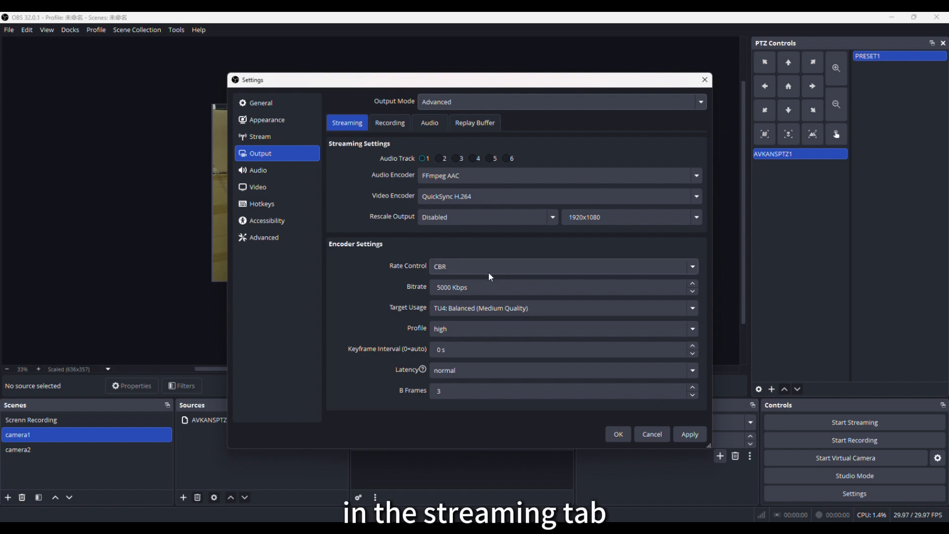
mouse_move(568, 246)
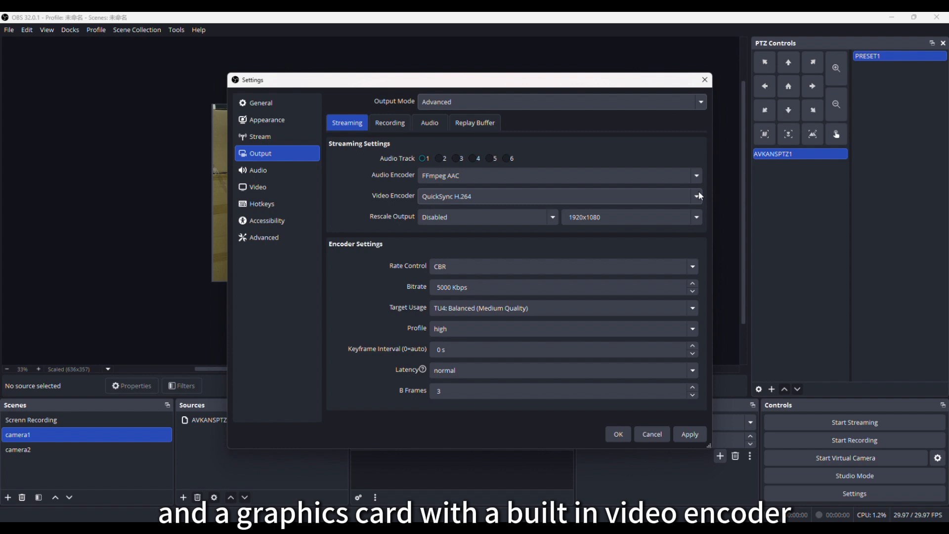
mouse_move(692, 199)
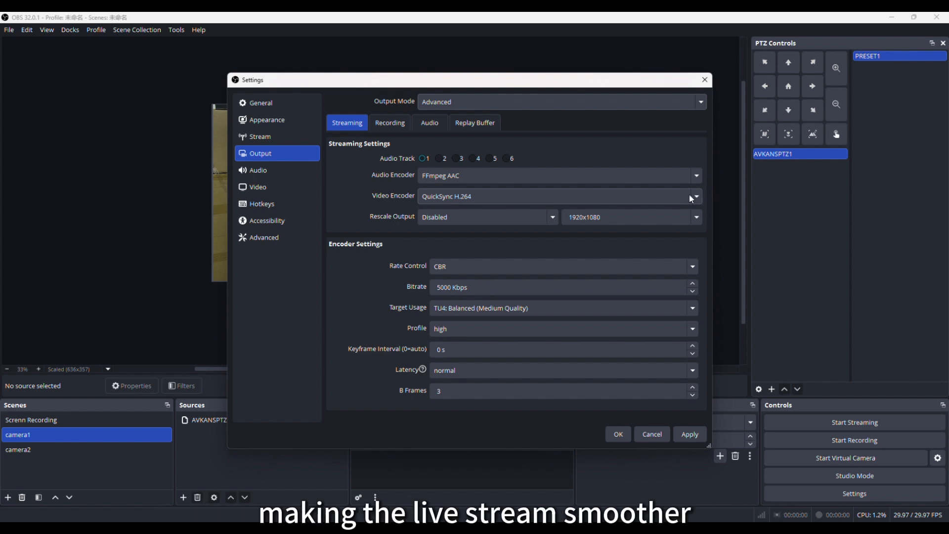
Change the advanced streaming bitrate from 5000 to 10000 Kbps
left_click(694, 196)
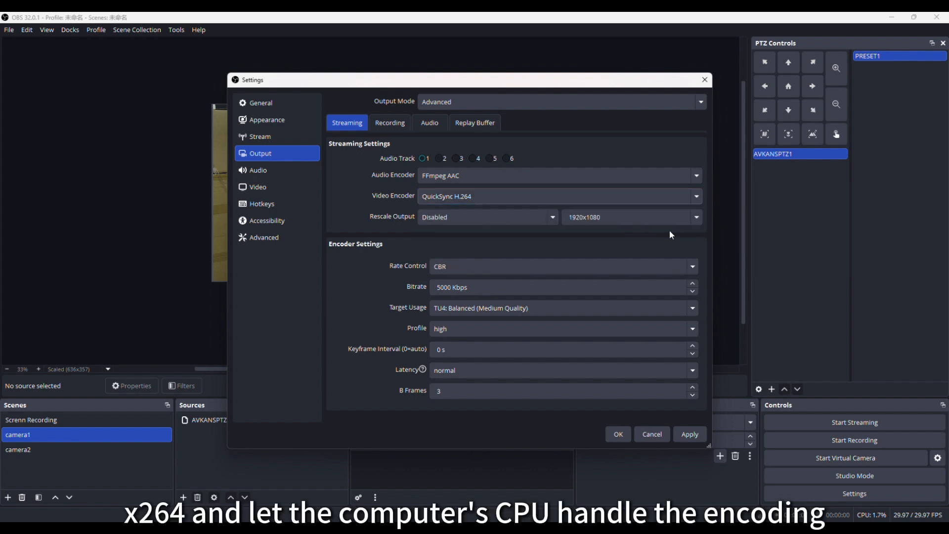
mouse_move(666, 236)
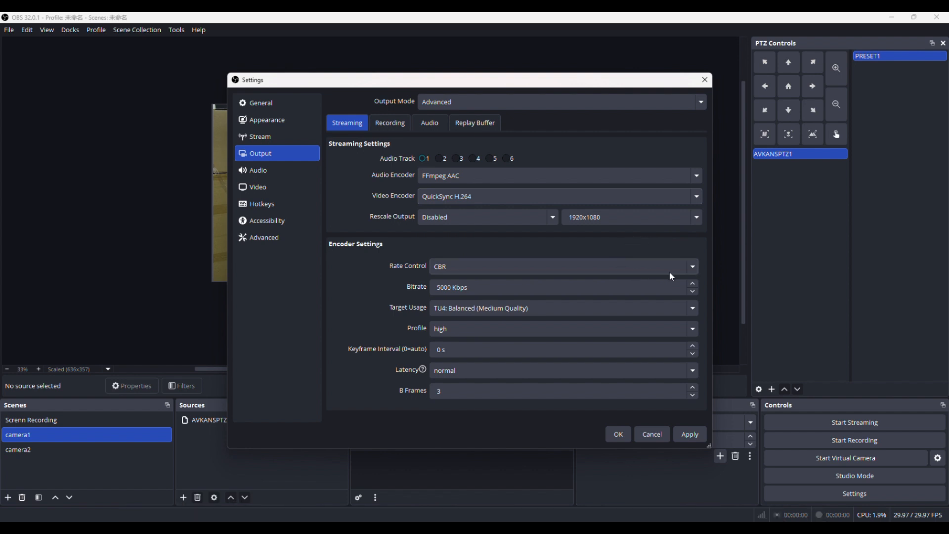
left_click(692, 266)
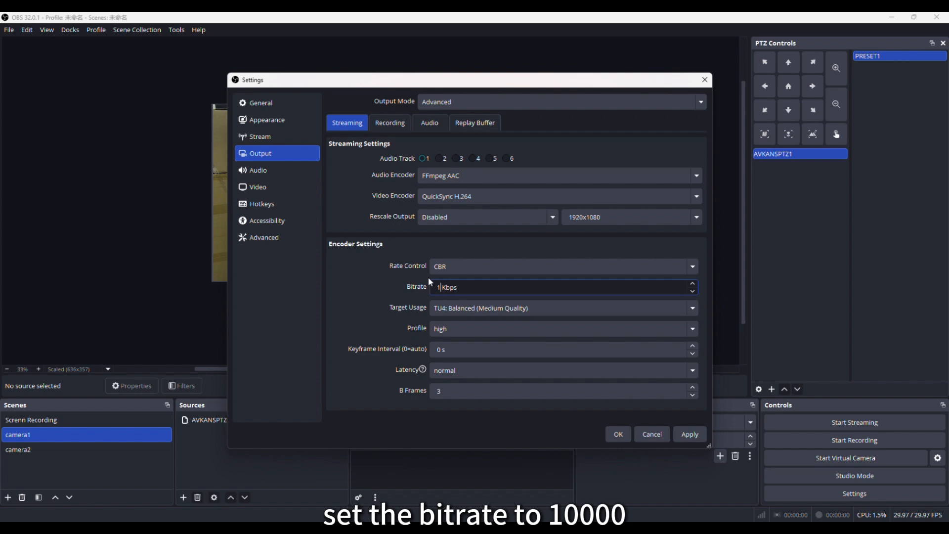
type("0000")
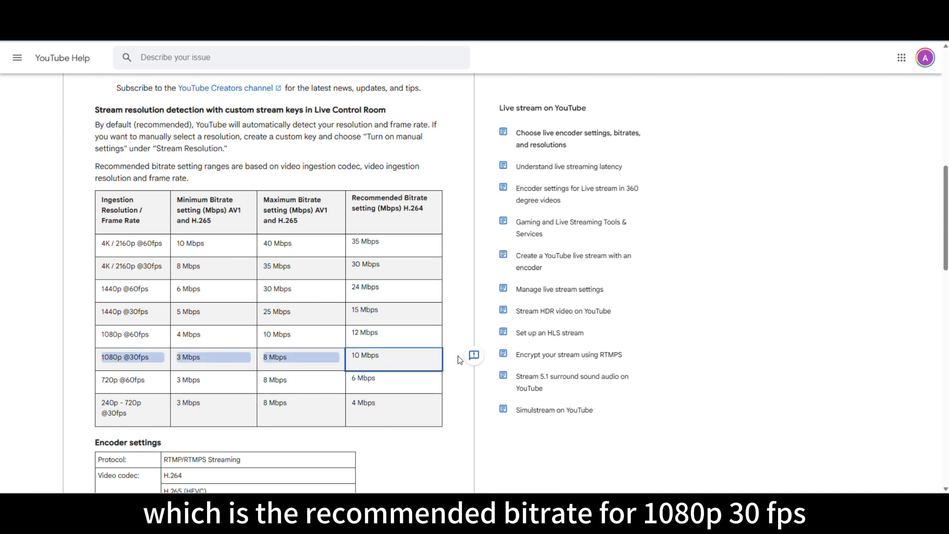
double_click(365, 355)
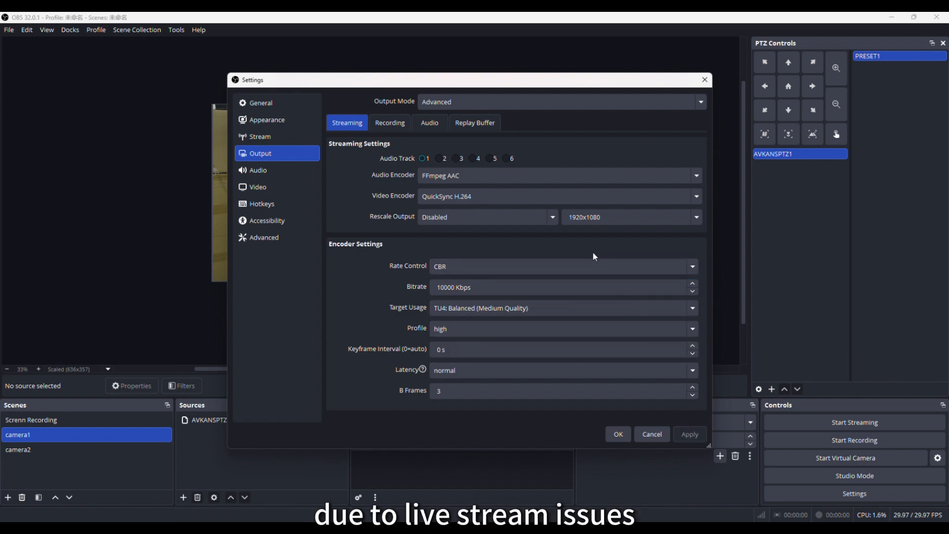
Choose YouTube - RTMPS as the stream service, connect the account via Google Chrome sign-in, and confirm the settings
left_click(260, 137)
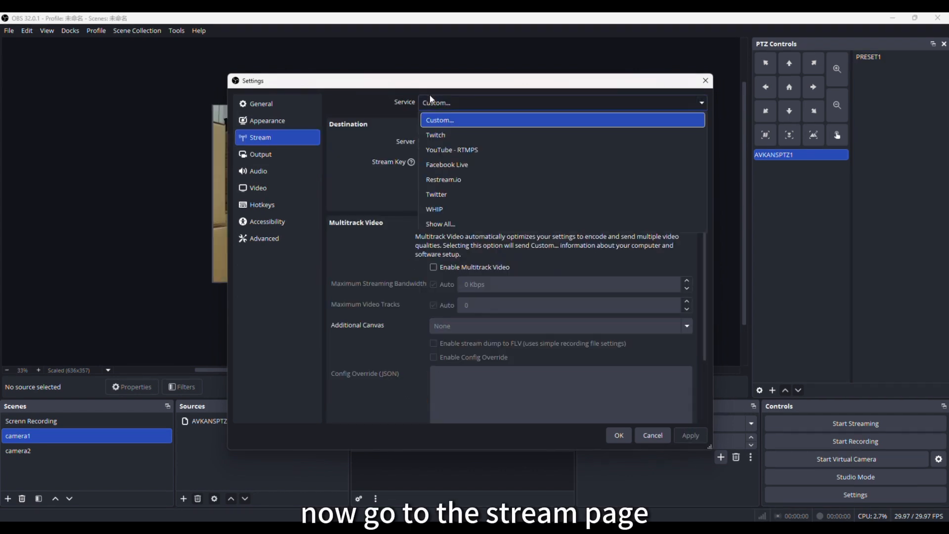
mouse_move(446, 164)
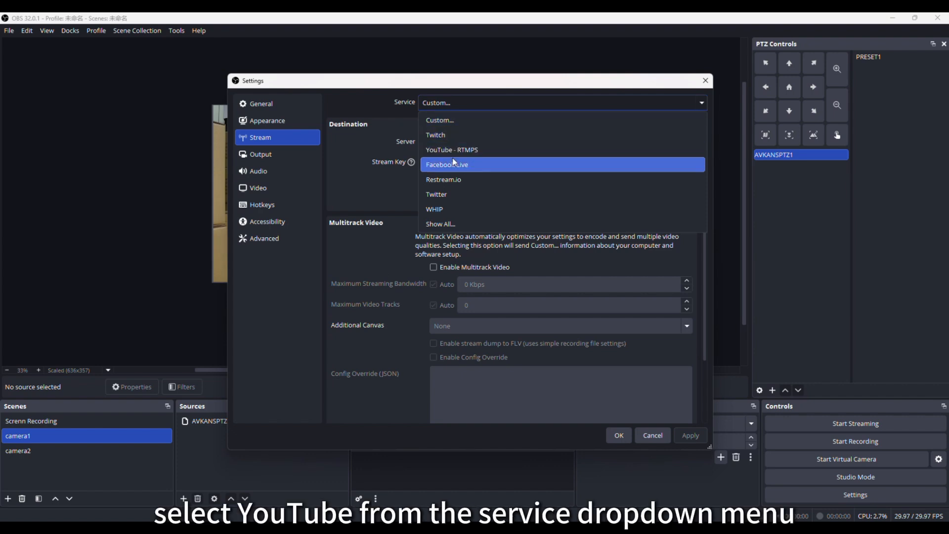
mouse_move(485, 149)
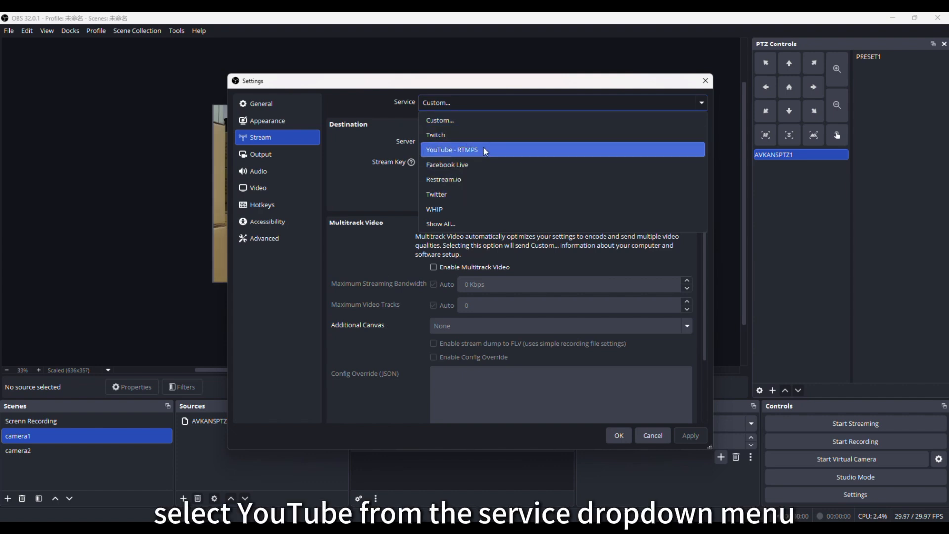
left_click(451, 149)
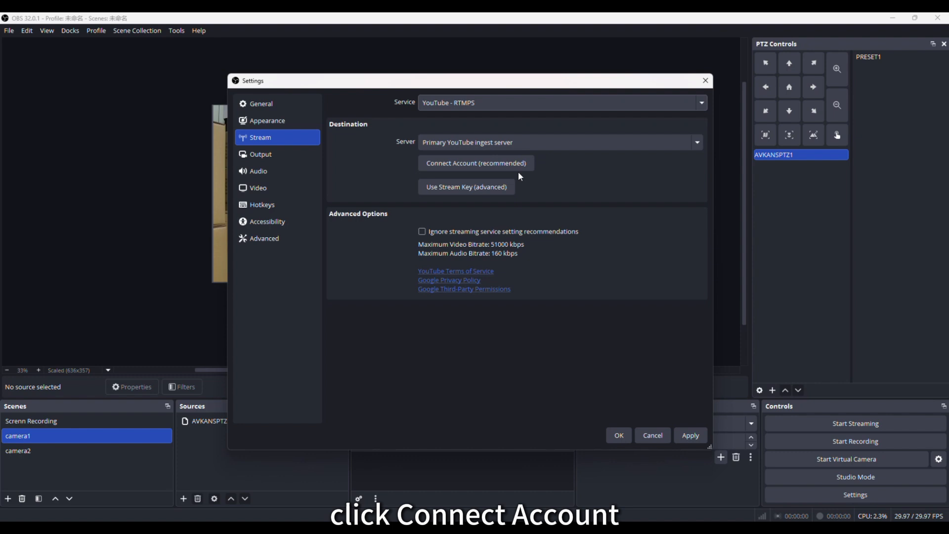
left_click(475, 163)
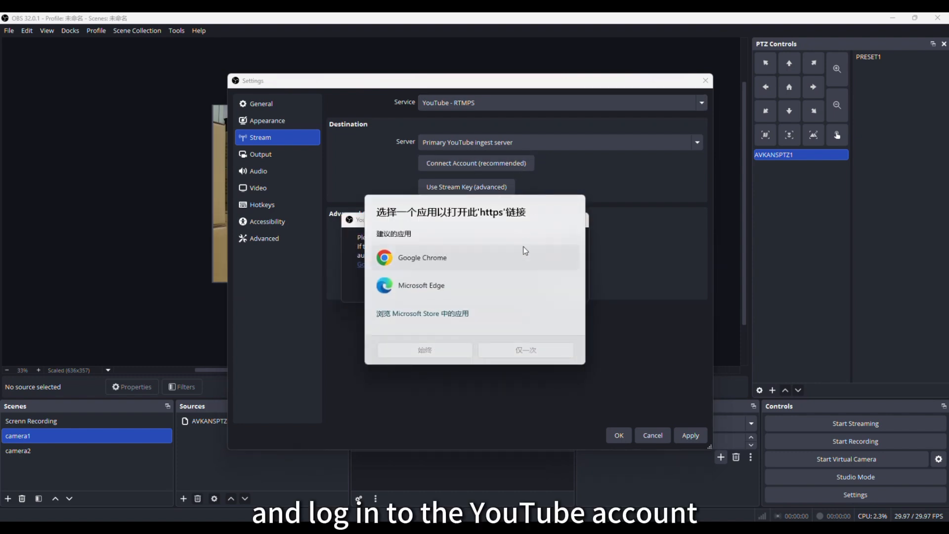
left_click(524, 350)
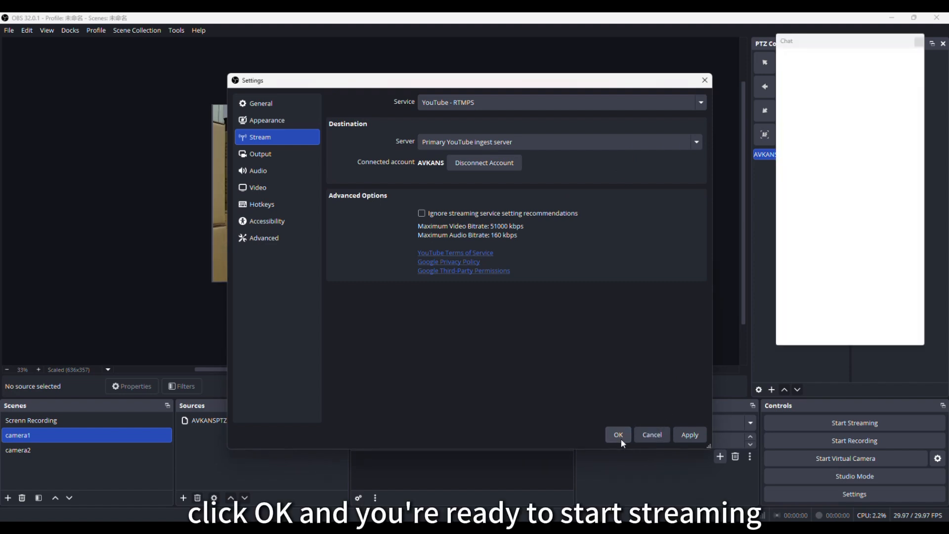
left_click(617, 435)
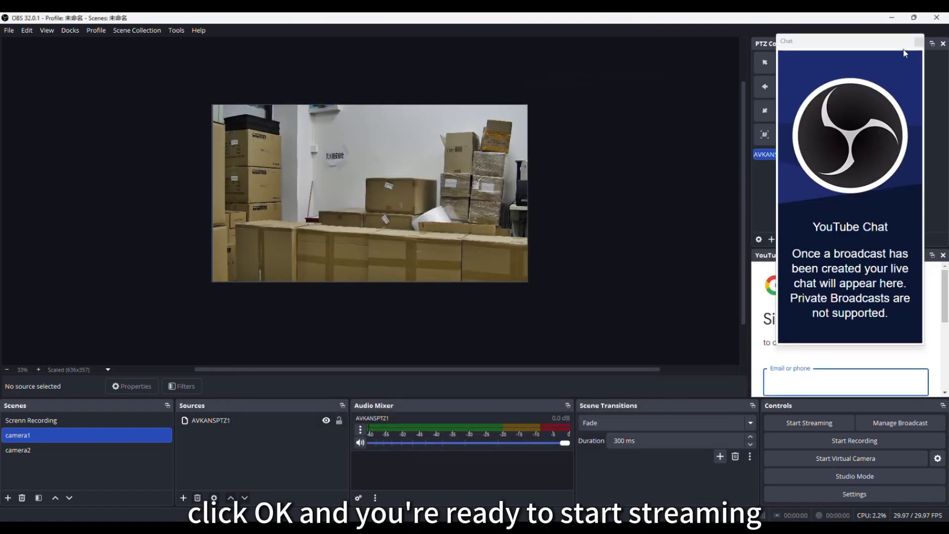
Close the floating YouTube chat, dismiss the notice, and start streaming, which leads to the broadcast setup
left_click(918, 42)
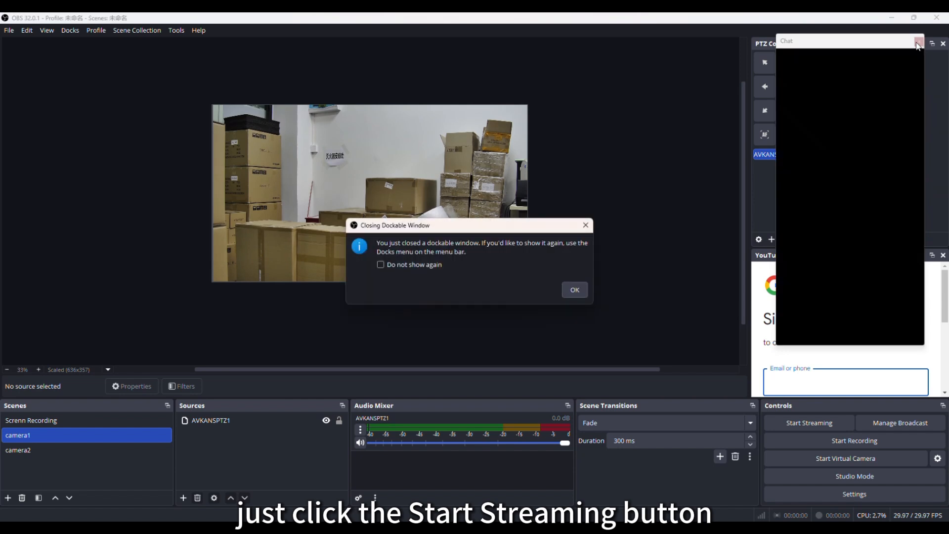
left_click(574, 290)
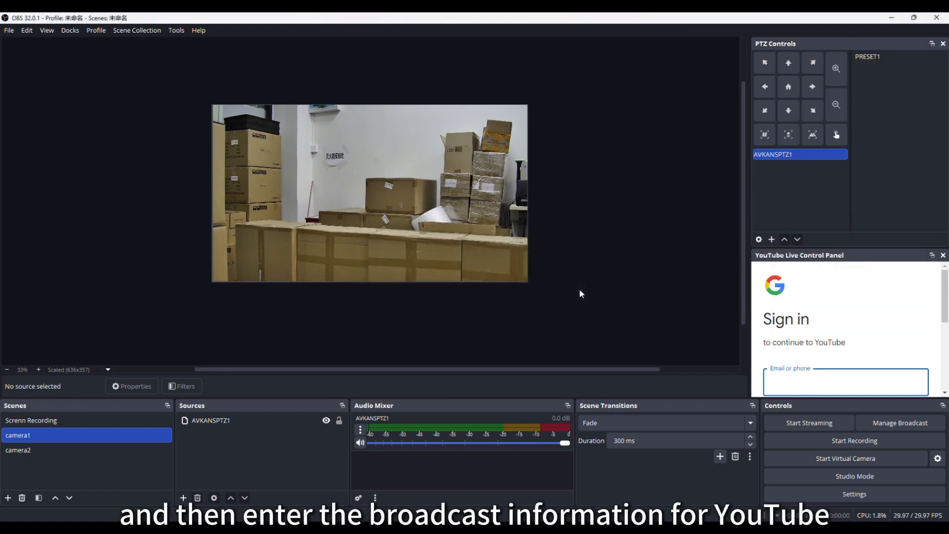
left_click(808, 423)
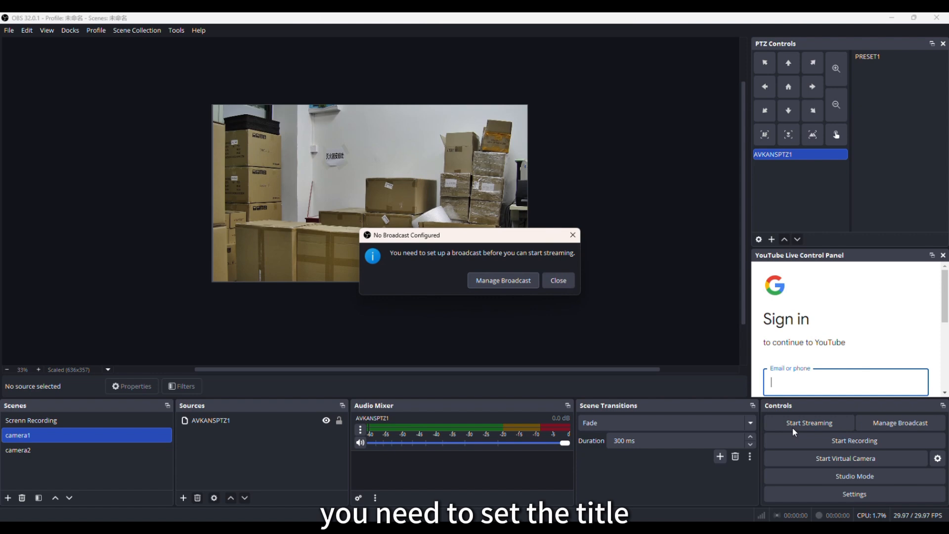
left_click(502, 280)
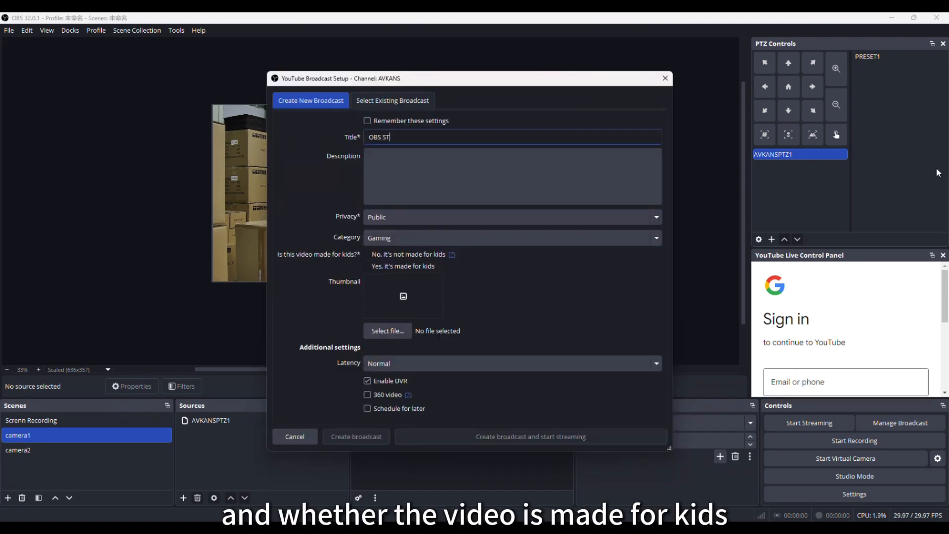
Title the broadcast OBS STREAM, create it and begin streaming live
type("REAM")
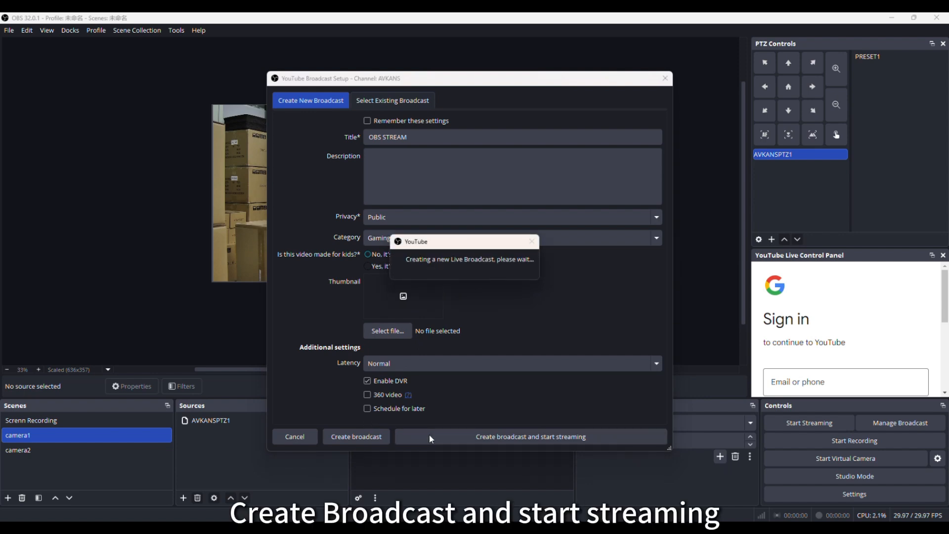
left_click(530, 436)
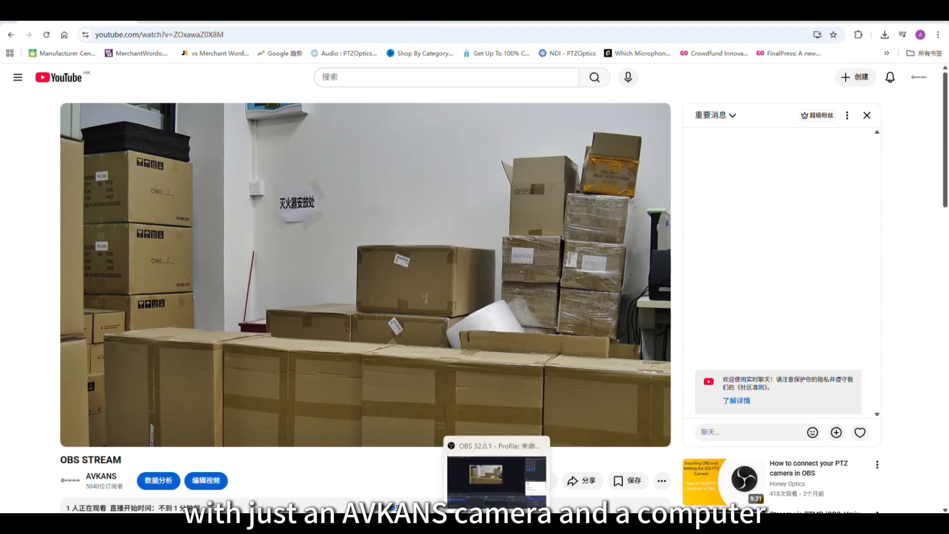
mouse_move(403, 150)
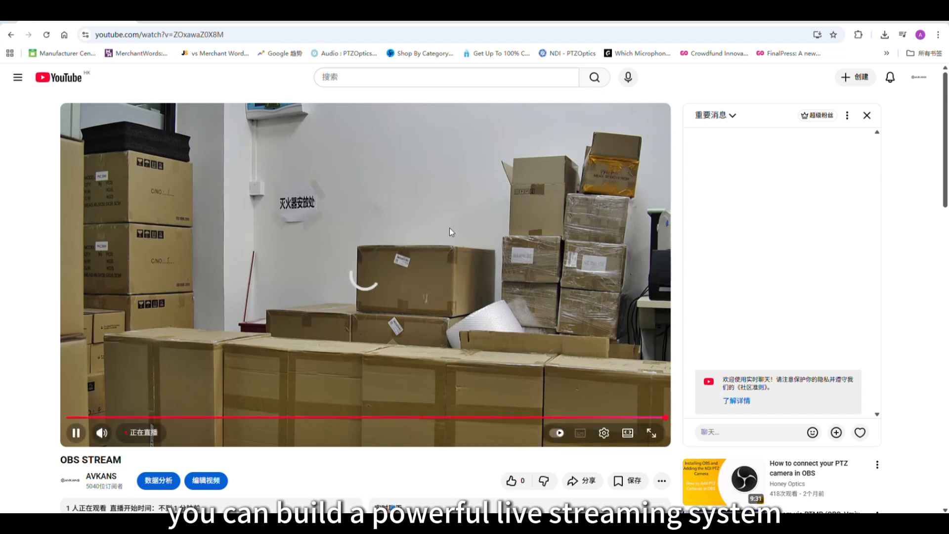
mouse_move(427, 29)
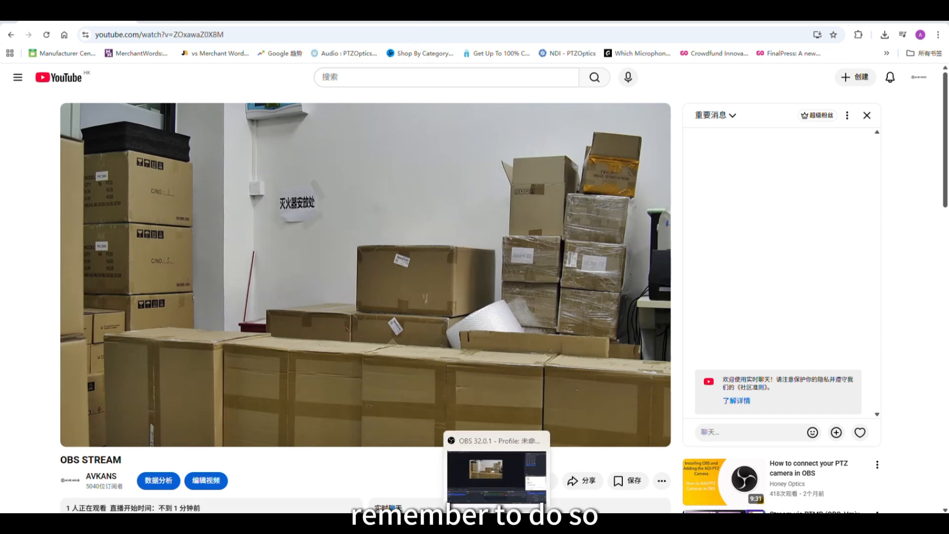
mouse_move(525, 298)
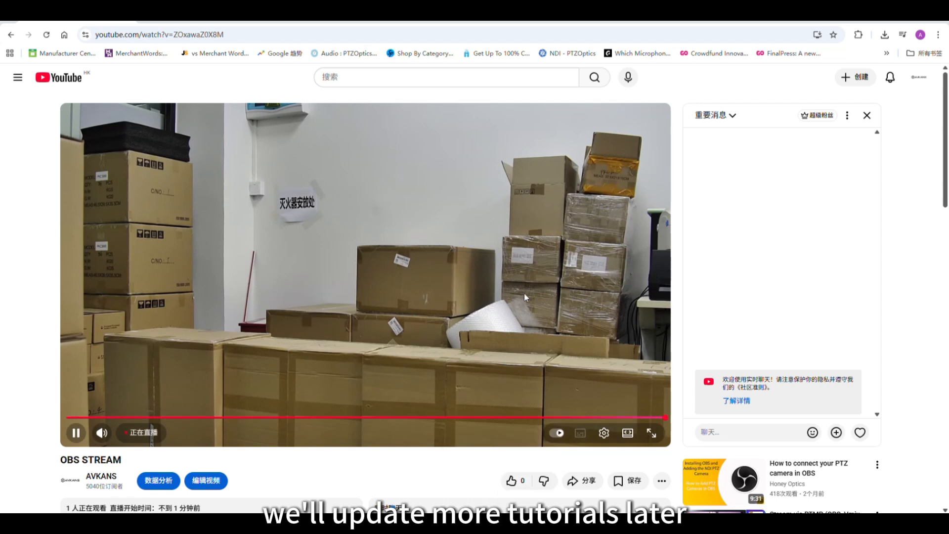
mouse_move(427, 30)
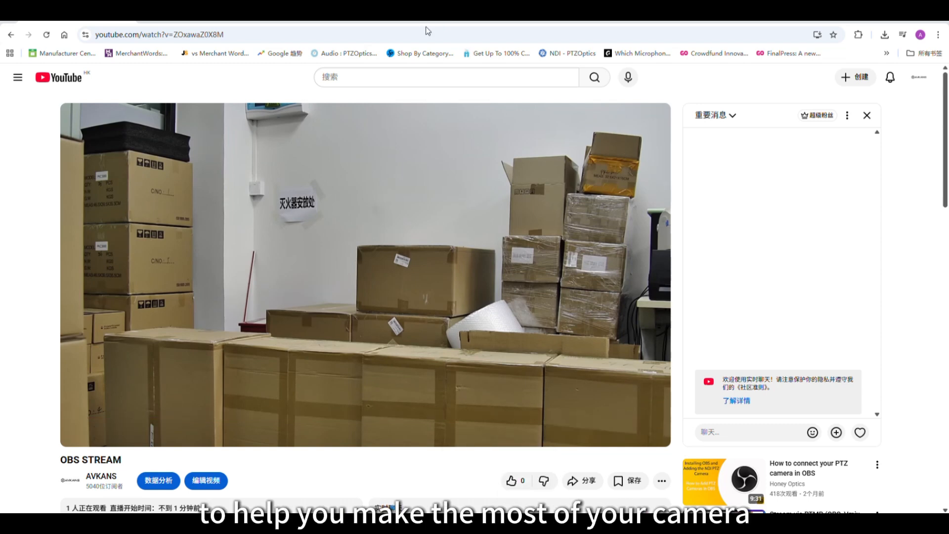